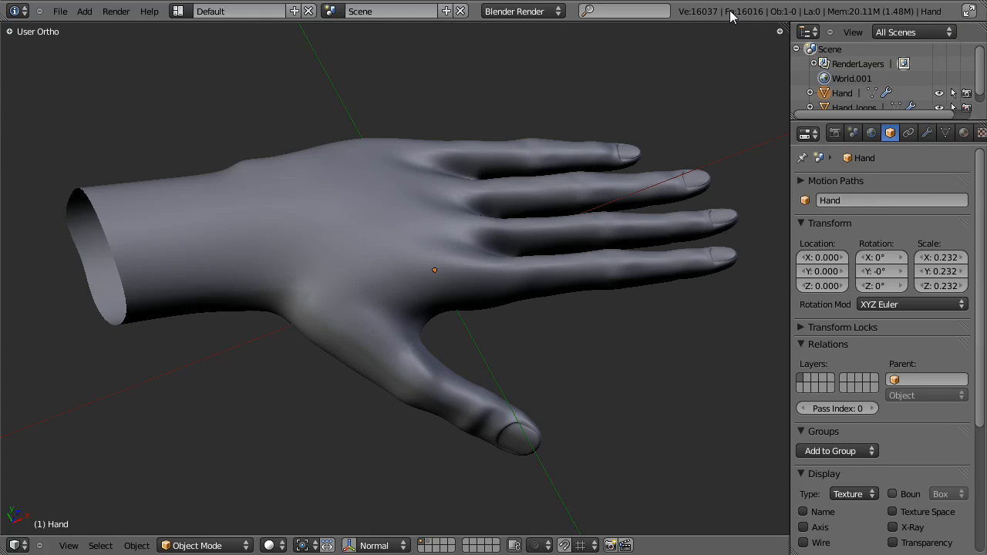
mouse_move(537, 243)
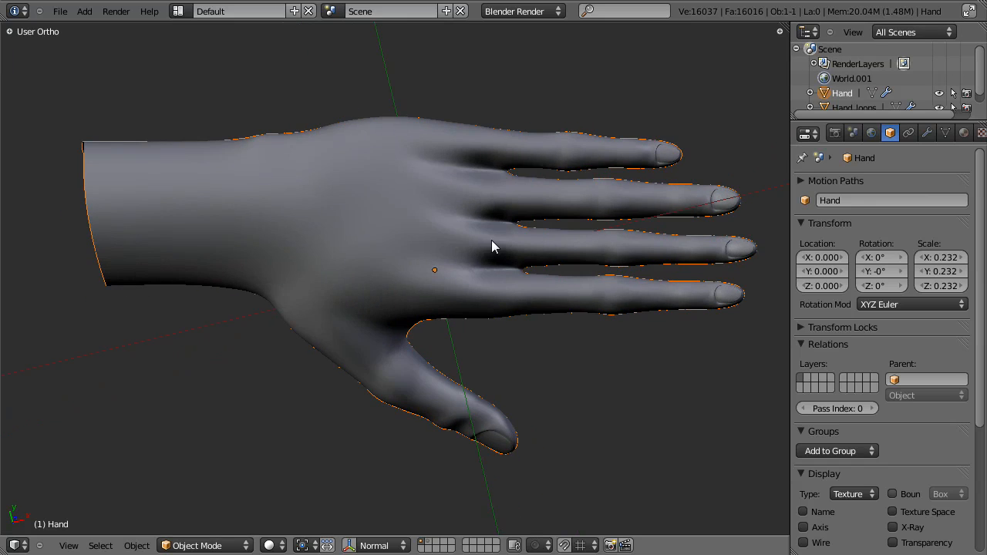
- Put the Hand mesh in Edit Mode and orbit and zoom to view its wireframe from below
key("Tab")
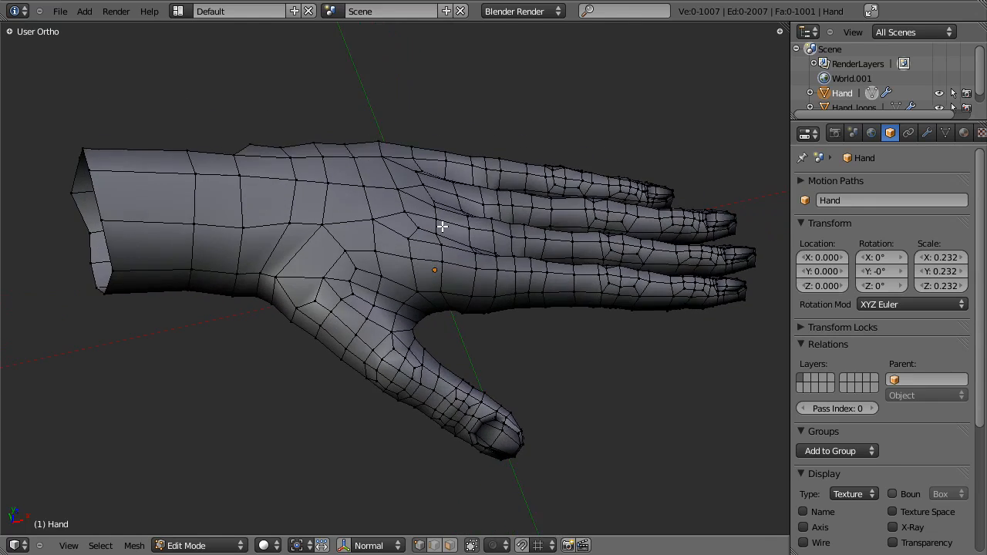
left_click_drag(443, 226, 420, 174)
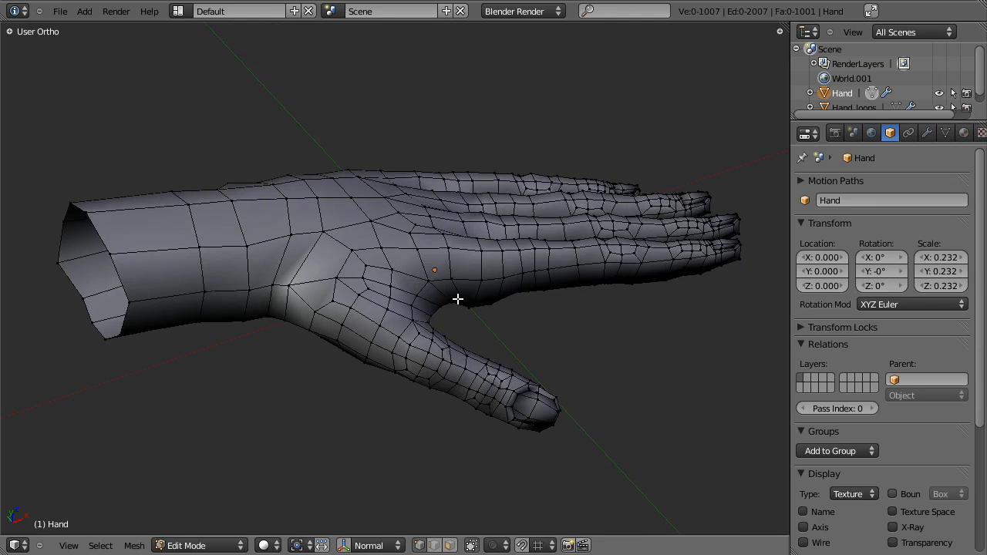
scroll("down", 3)
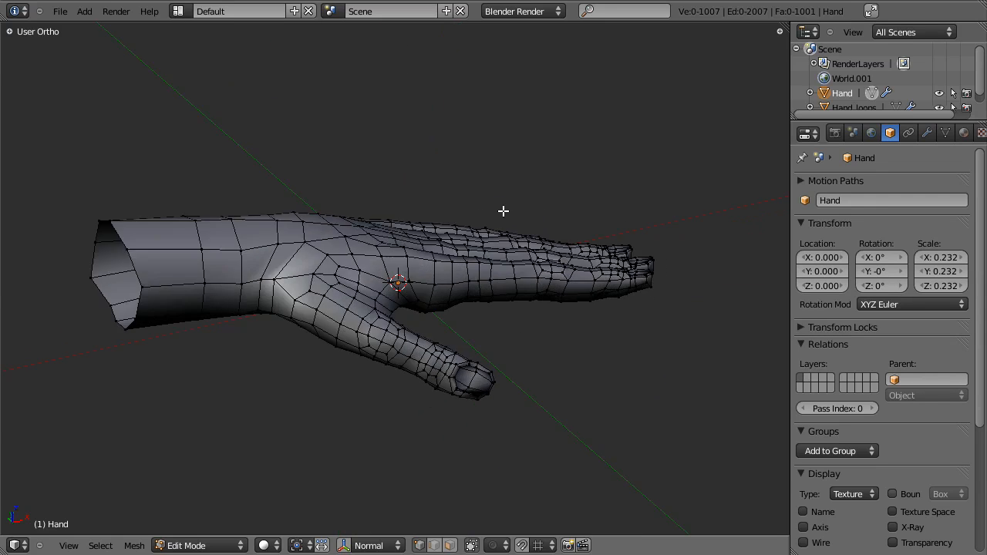
left_click_drag(503, 211, 443, 214)
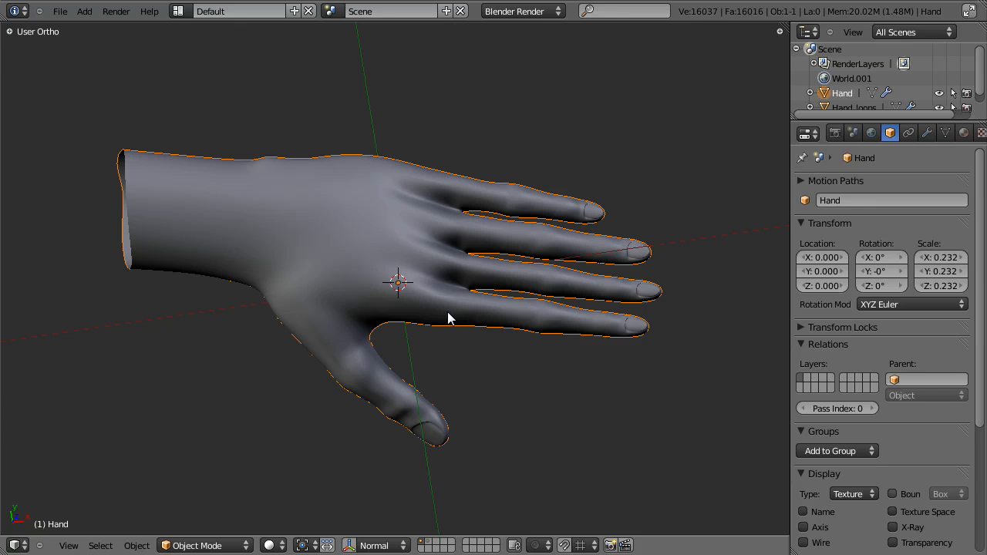
mouse_move(443, 299)
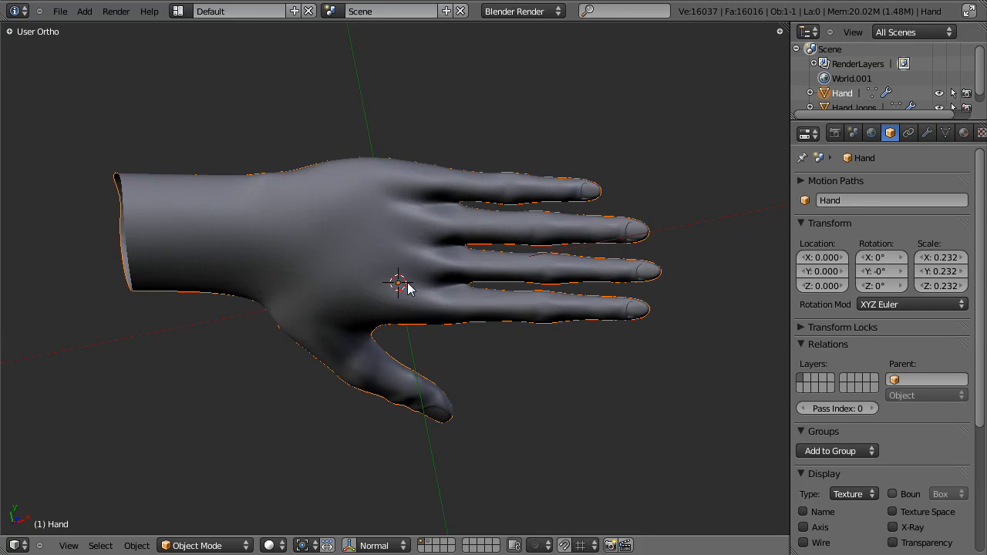
- Switch the hand back to Object Mode to show its smooth subdivided surface
key("Tab")
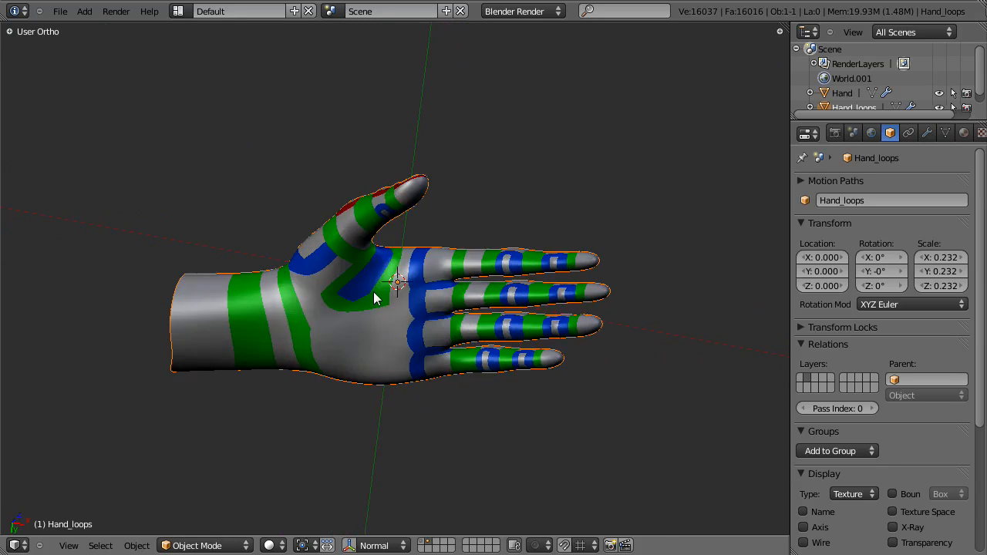
- Orbit Hand_loops edge-on and to its back, then put it in Edit Mode
left_click_drag(374, 299, 413, 223)
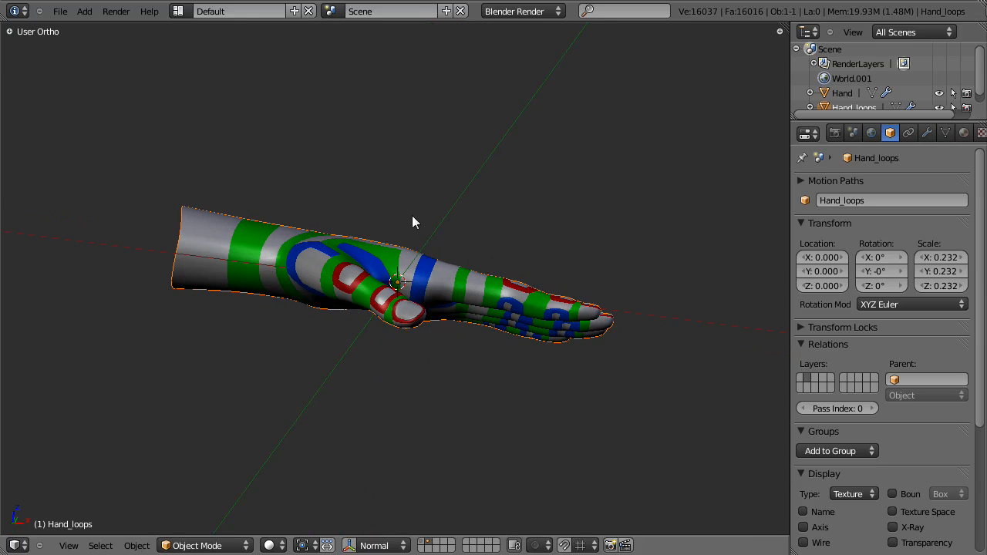
left_click_drag(413, 222, 362, 408)
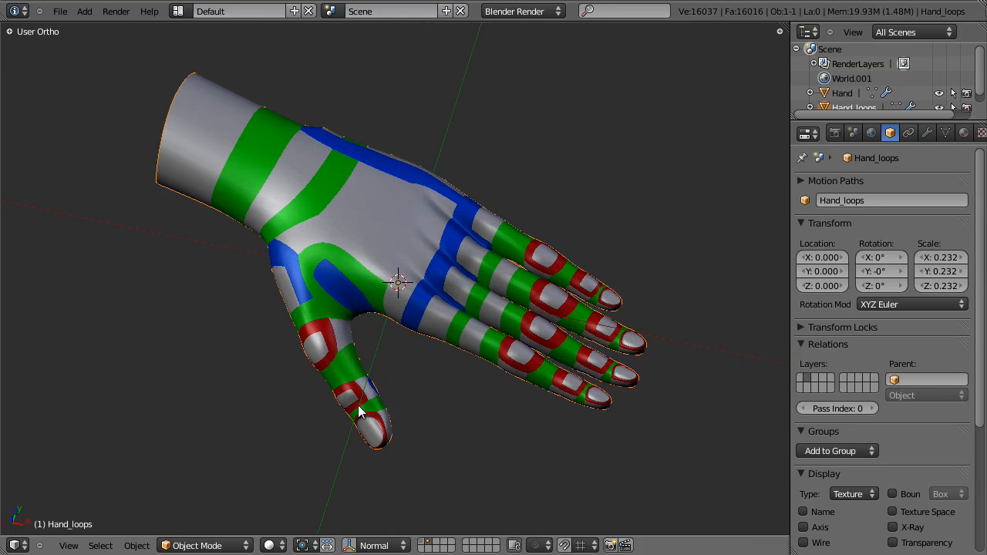
key("Tab")
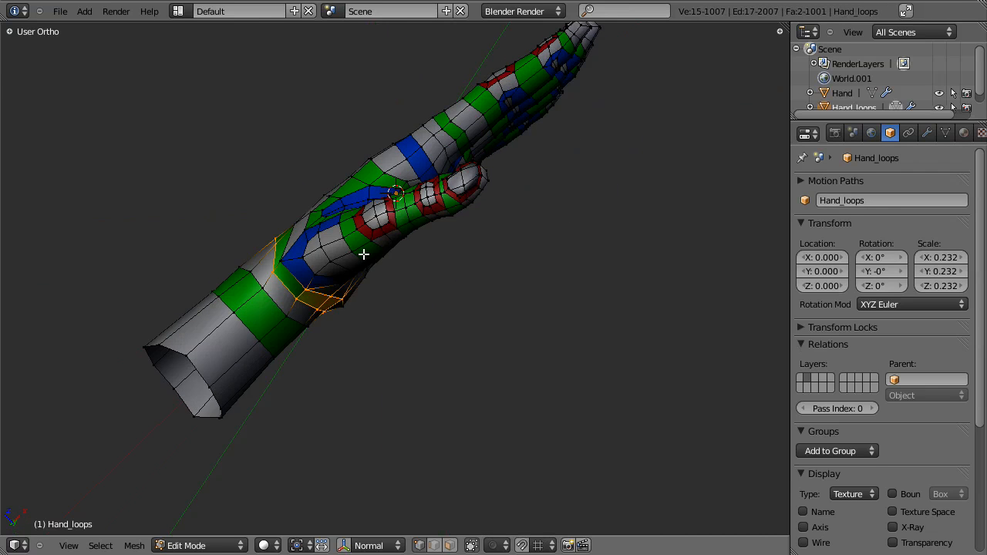
- Orbit the looped hand around to face its palm
left_click_drag(362, 254, 365, 378)
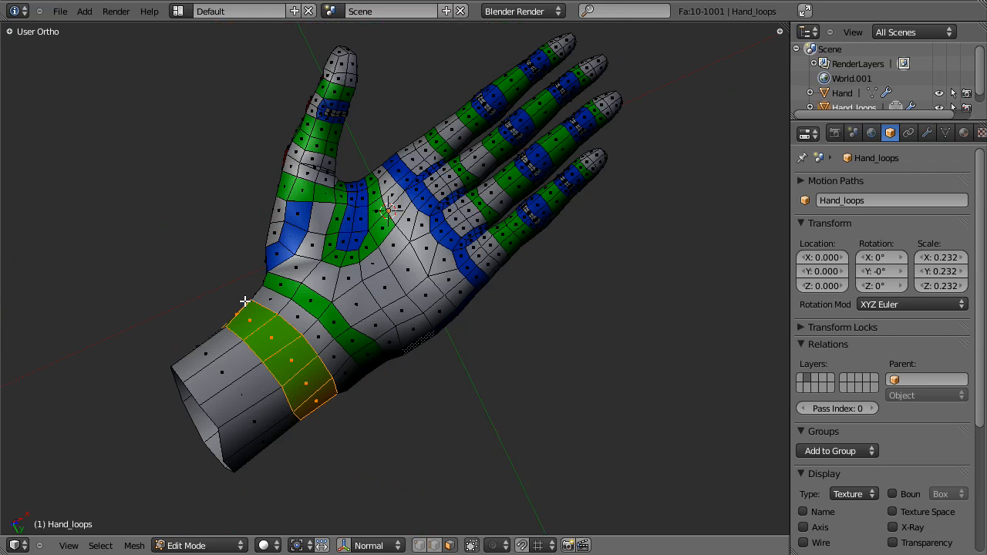
mouse_move(248, 297)
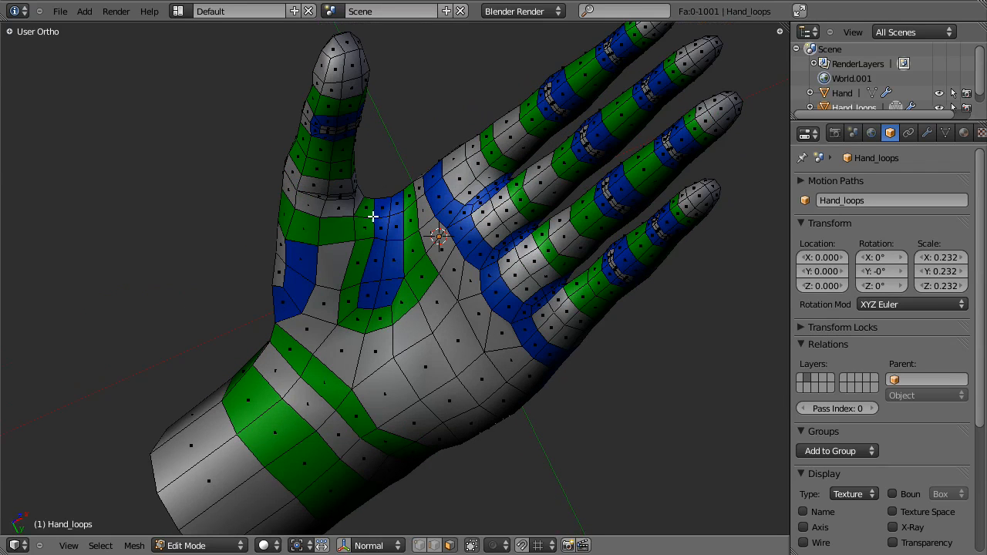
mouse_move(393, 271)
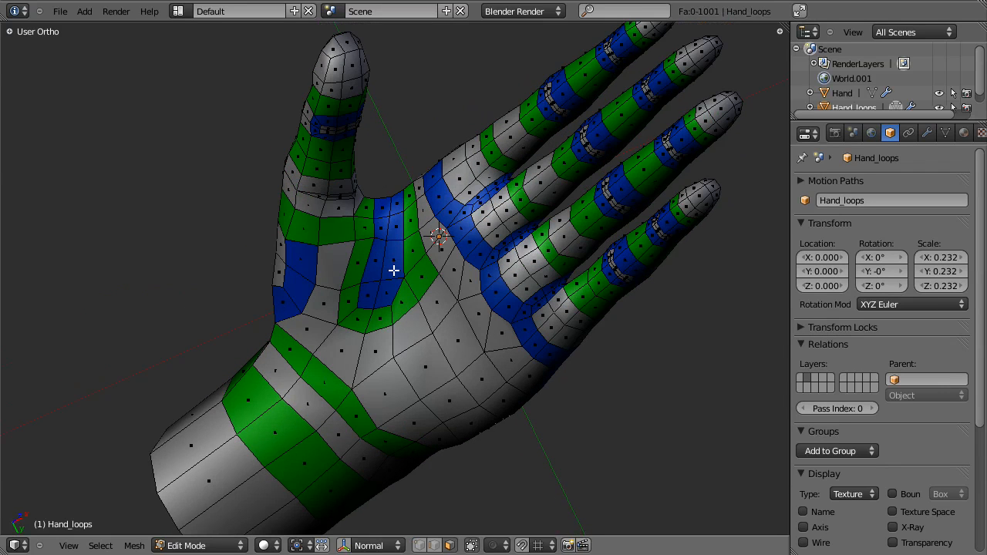
mouse_move(388, 272)
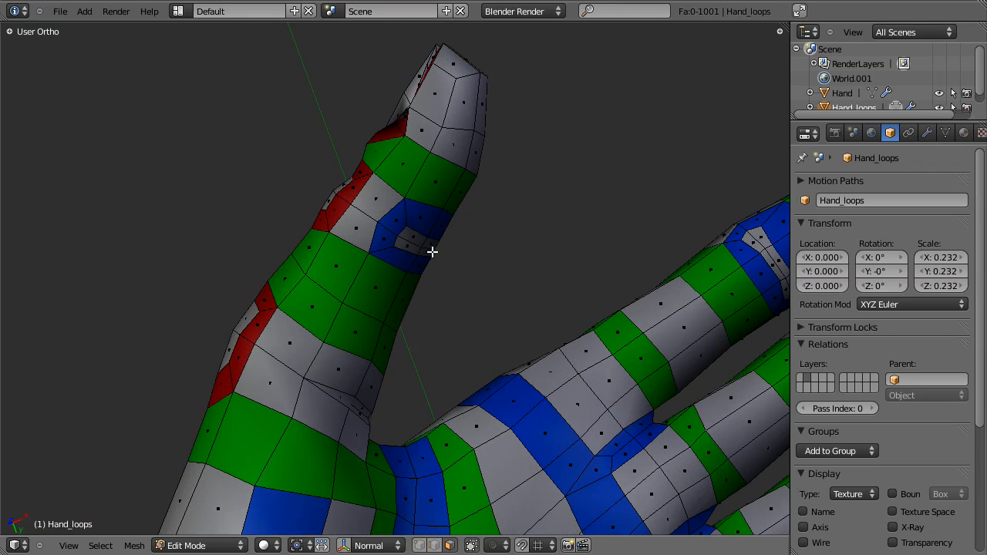
mouse_move(379, 239)
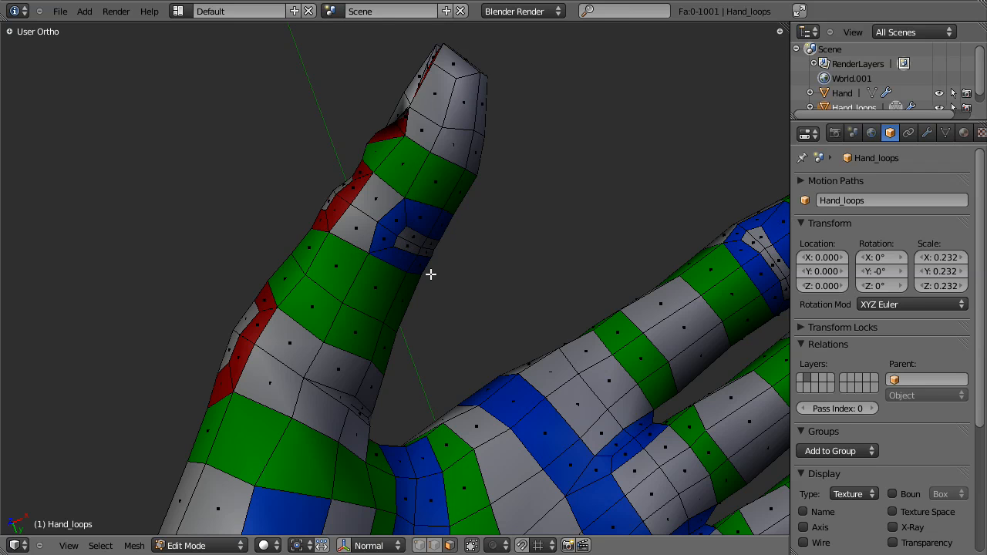
mouse_move(444, 243)
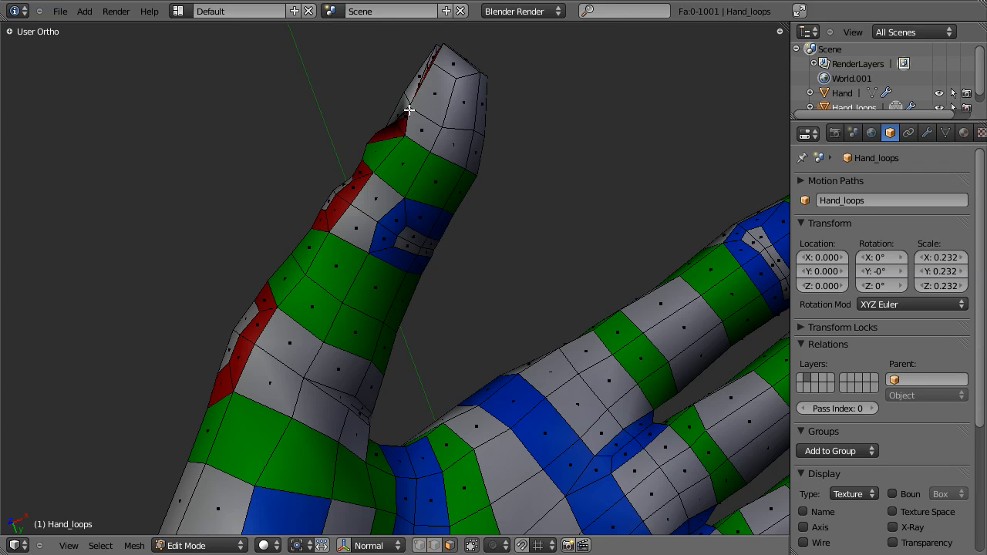
mouse_move(466, 262)
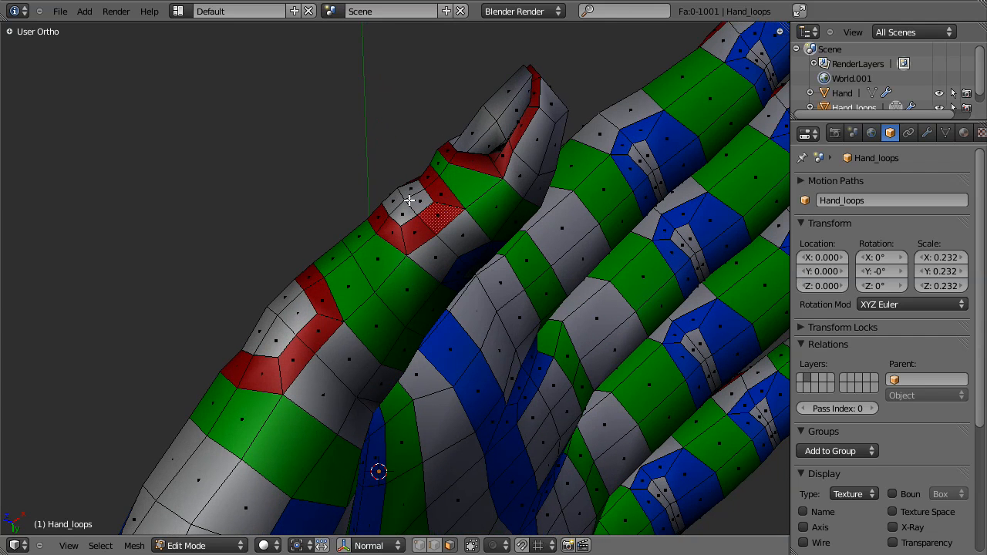
mouse_move(392, 217)
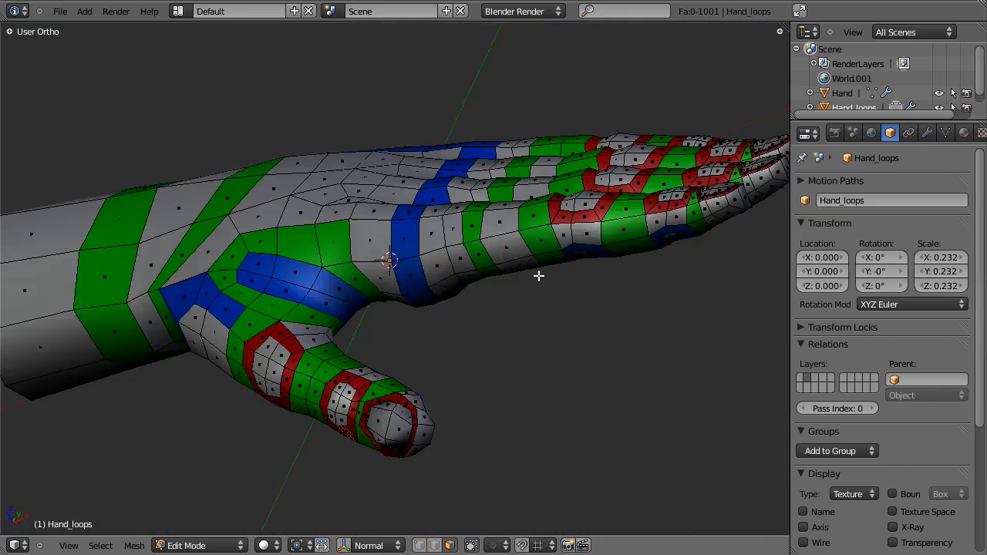
- Orbit the view onto the red fingertip loops of the four fingers
left_click_drag(538, 276, 372, 320)
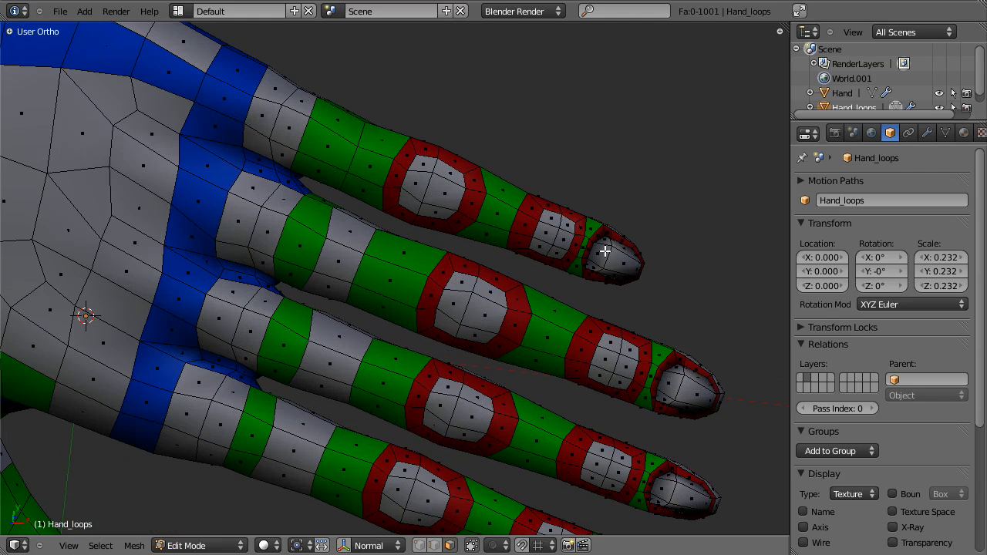
mouse_move(326, 145)
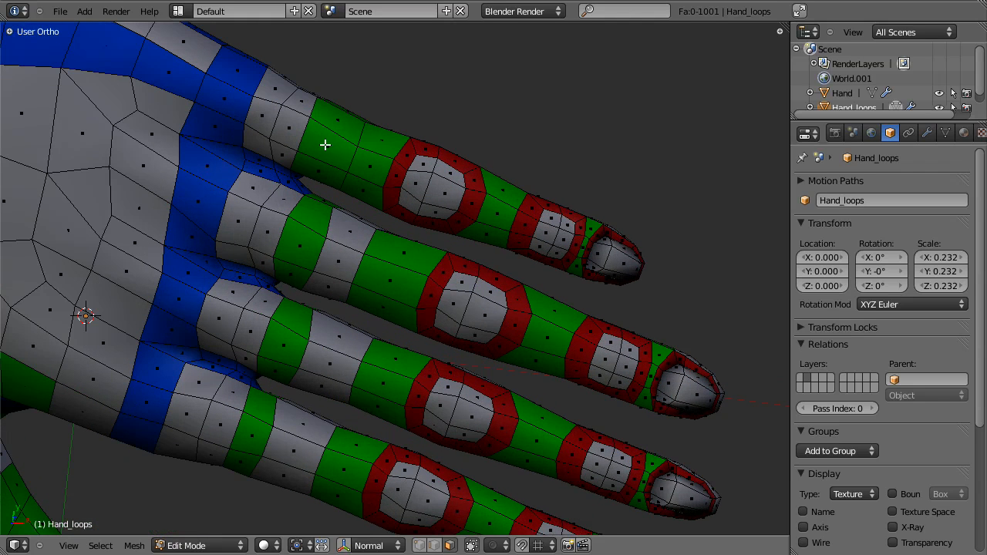
mouse_move(326, 152)
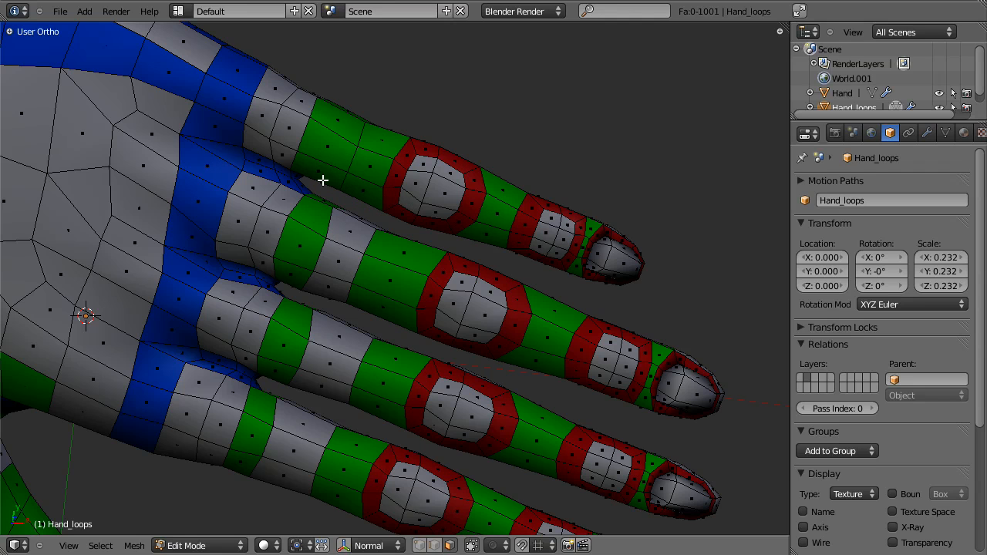
mouse_move(336, 163)
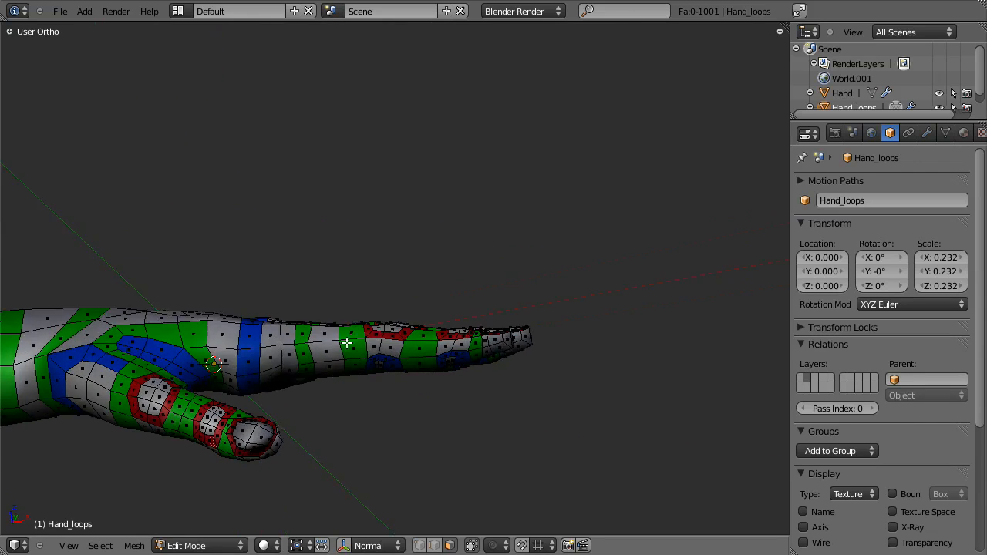
left_click_drag(347, 343, 428, 331)
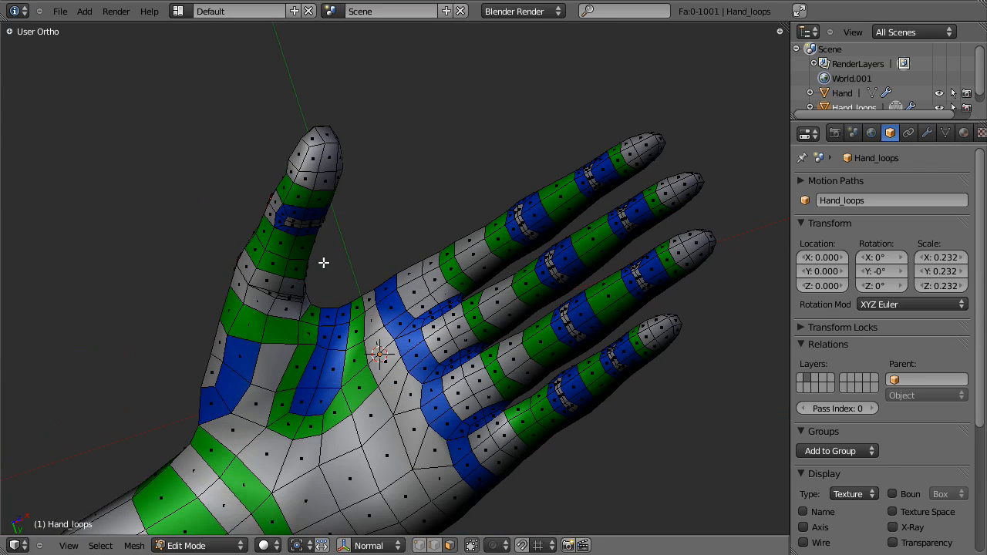
mouse_move(441, 260)
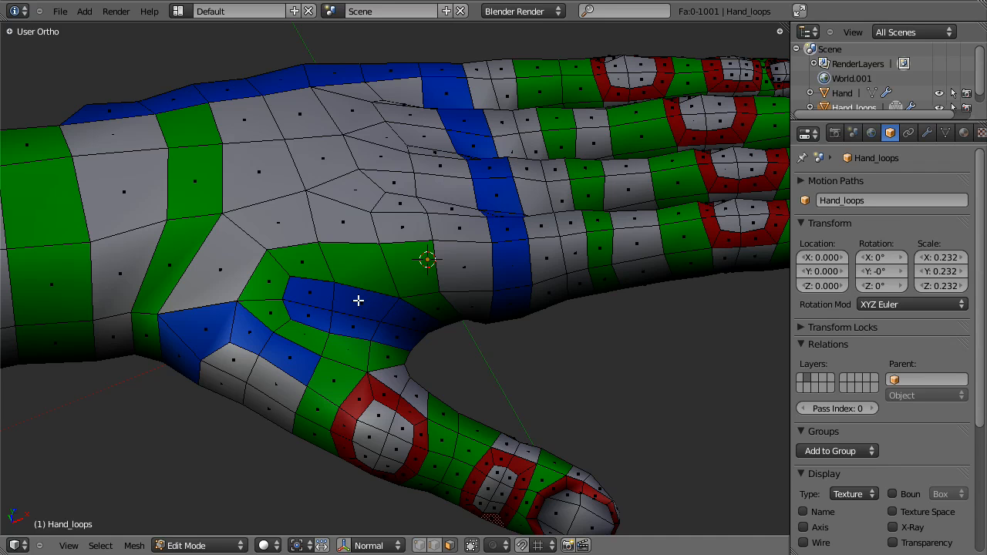
scroll("down", 3)
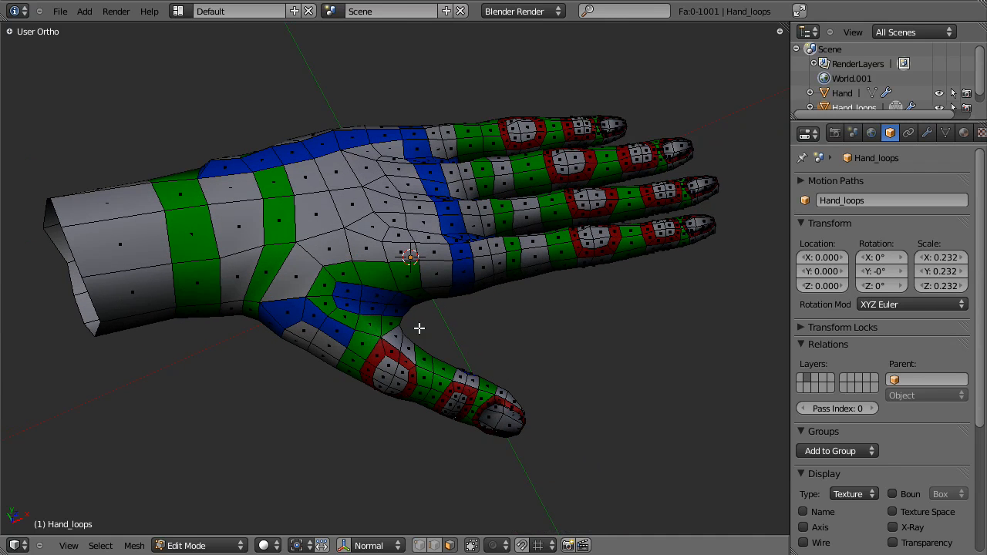
mouse_move(354, 262)
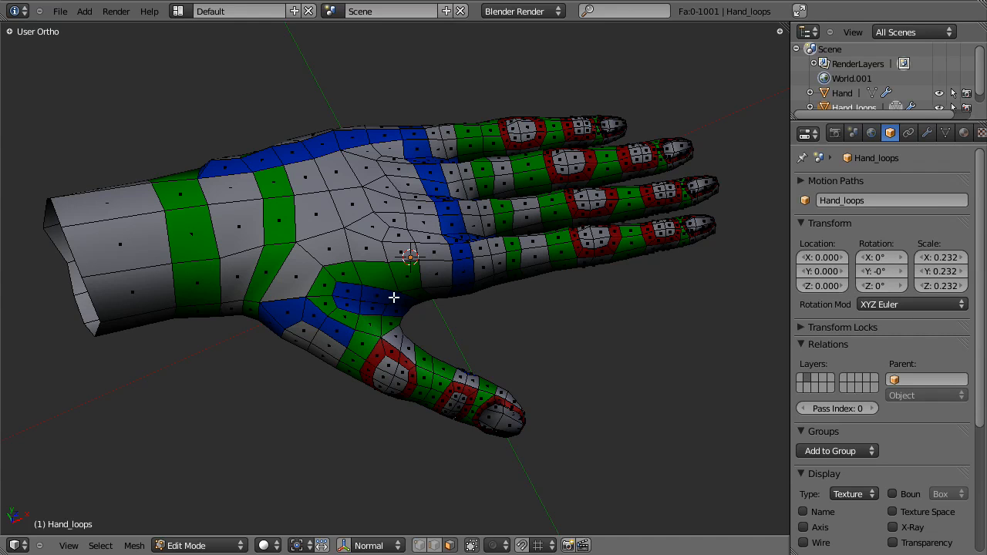
mouse_move(243, 326)
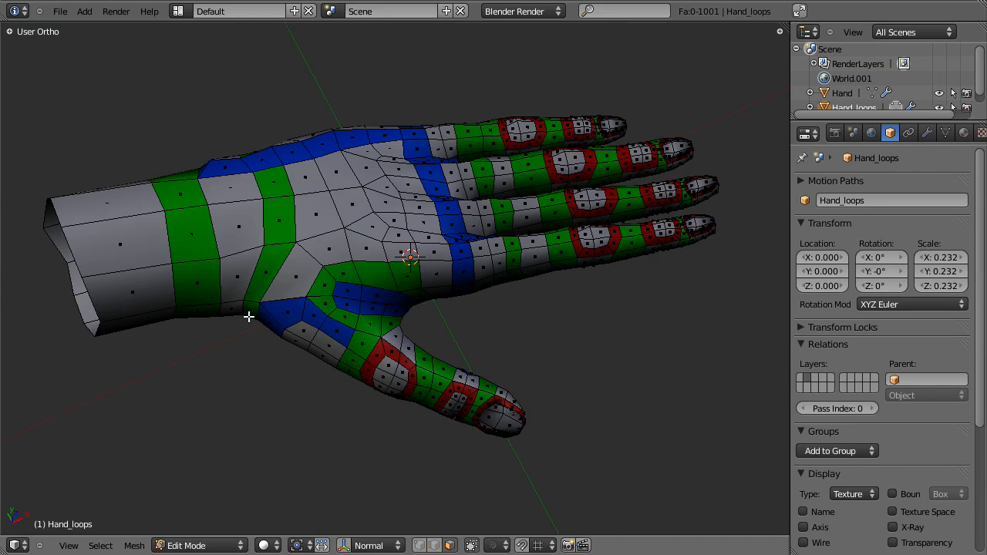
mouse_move(413, 301)
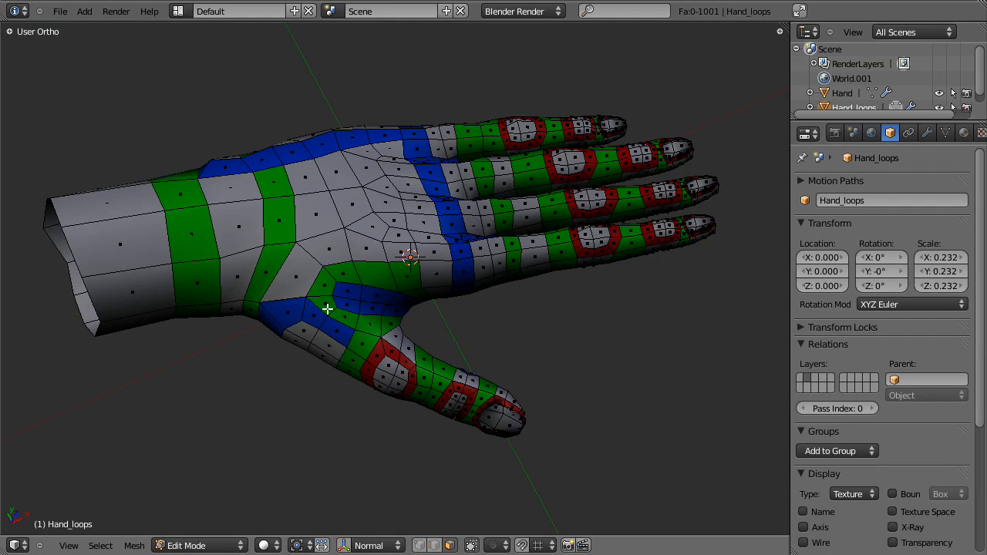
mouse_move(390, 317)
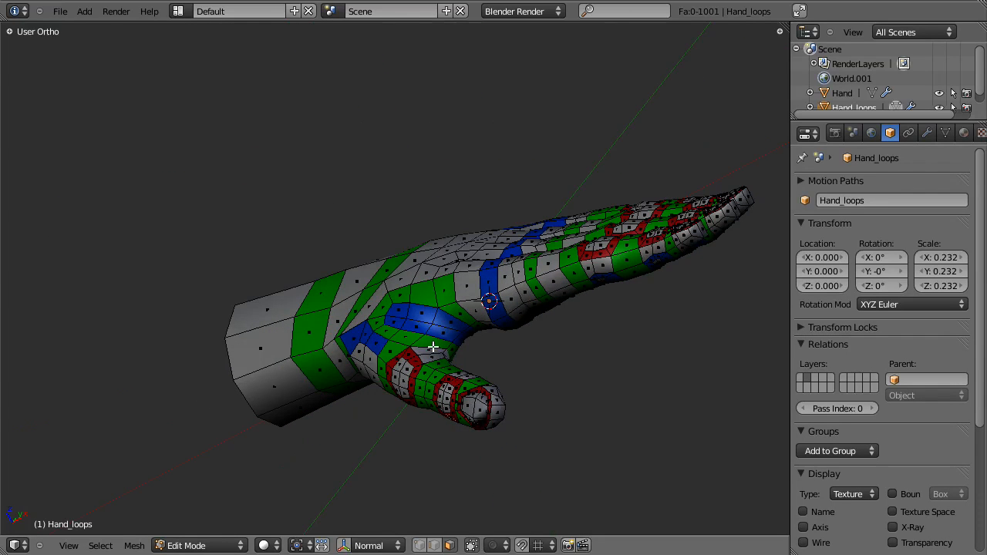
left_click_drag(431, 347, 501, 361)
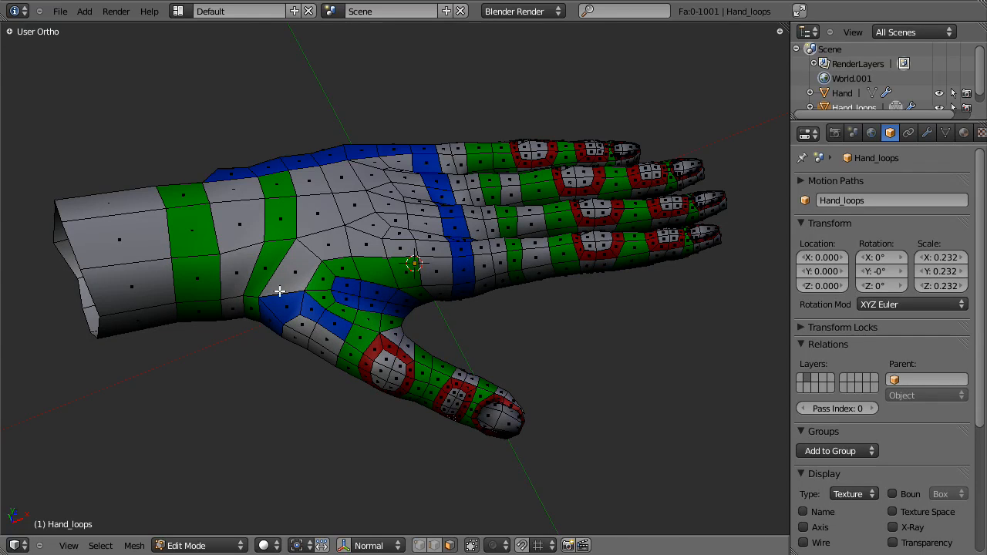
mouse_move(256, 348)
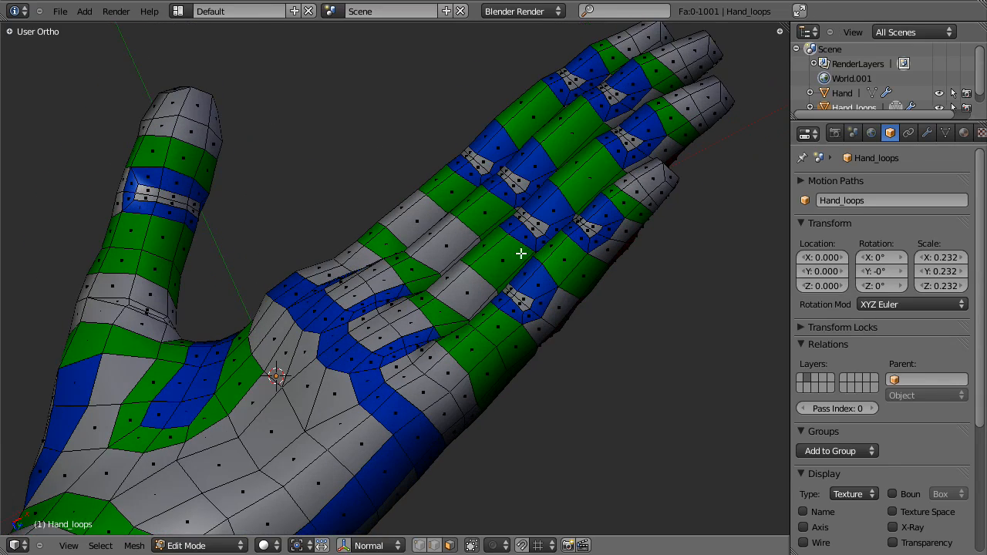
left_click_drag(521, 254, 565, 208)
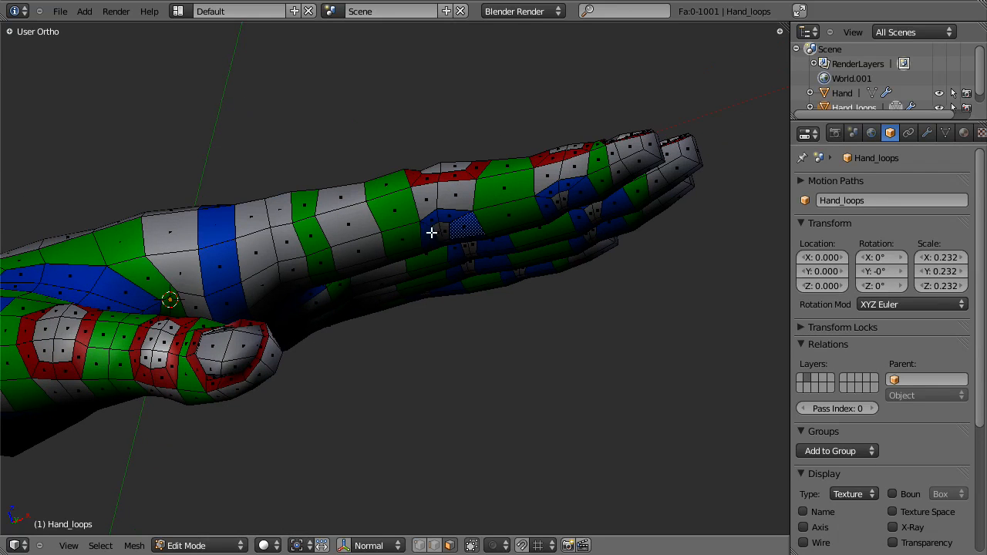
left_click_drag(431, 231, 444, 203)
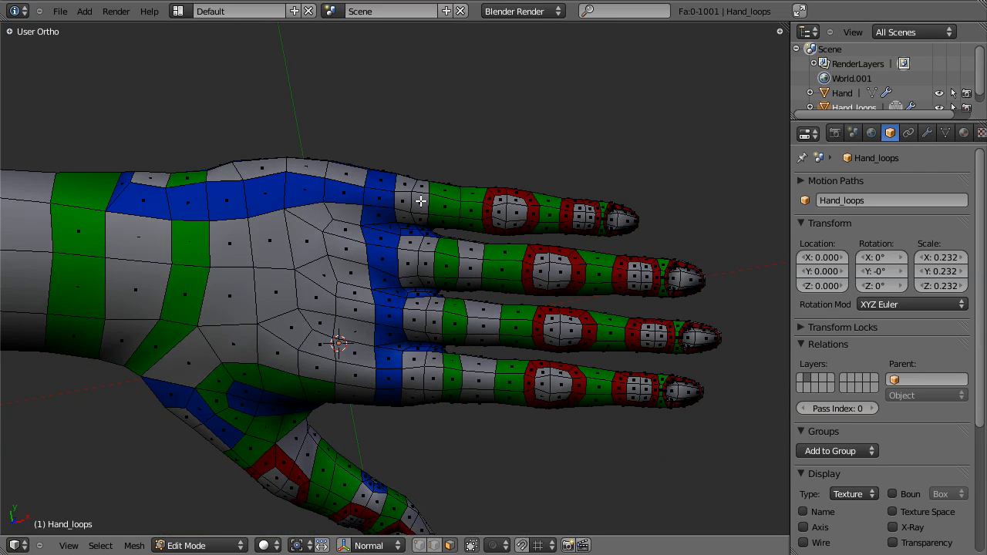
mouse_move(621, 228)
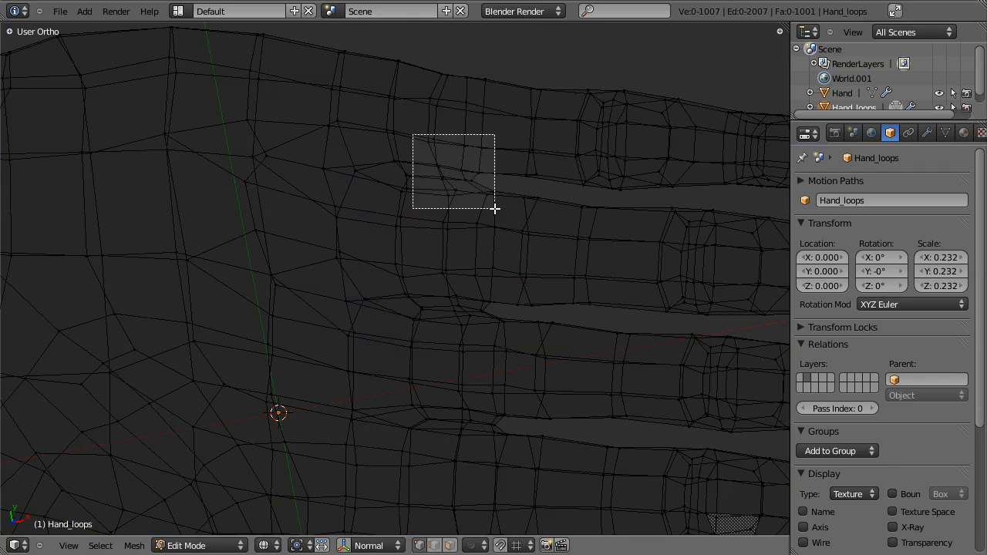
- Box-select the faces where two fingers meet and return to solid shading
left_click_drag(412, 138, 497, 208)
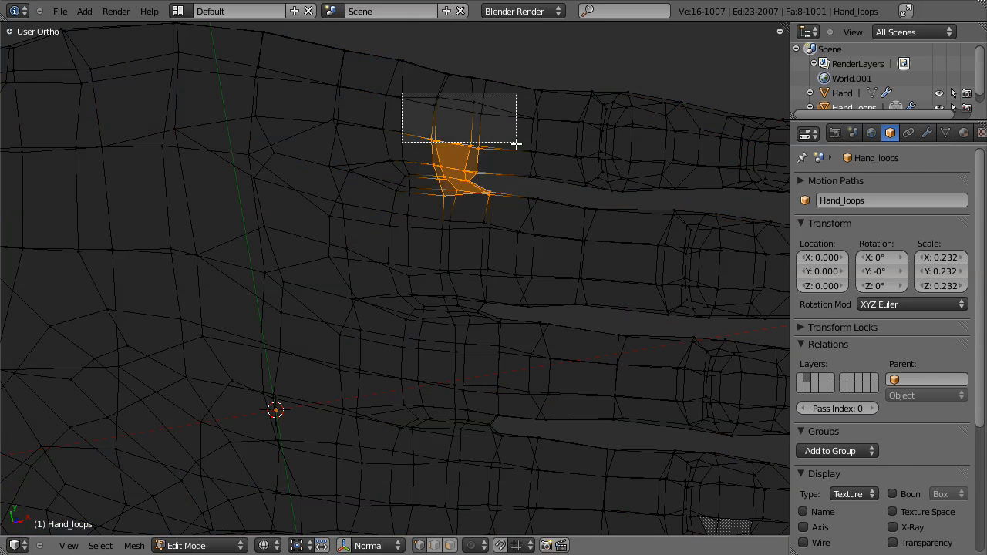
key("z")
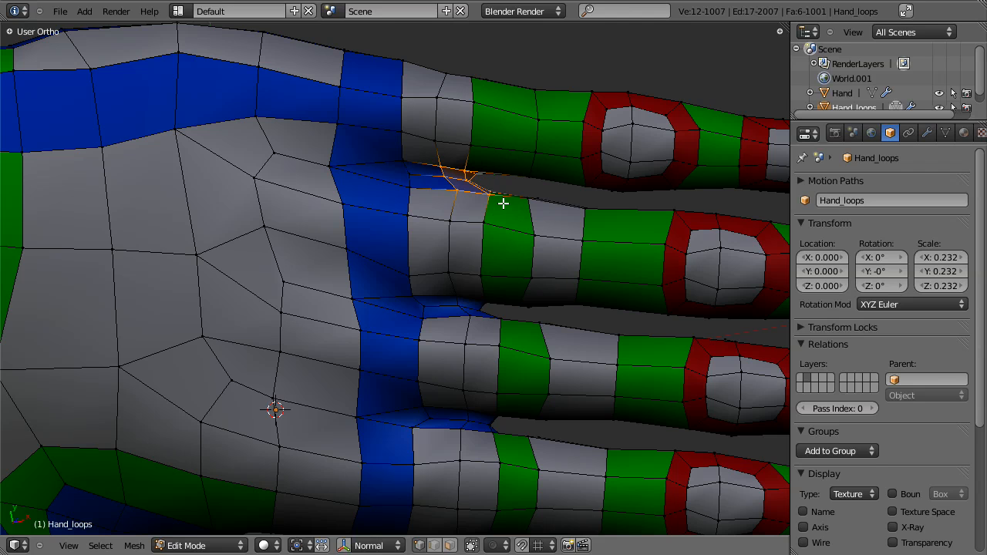
mouse_move(494, 242)
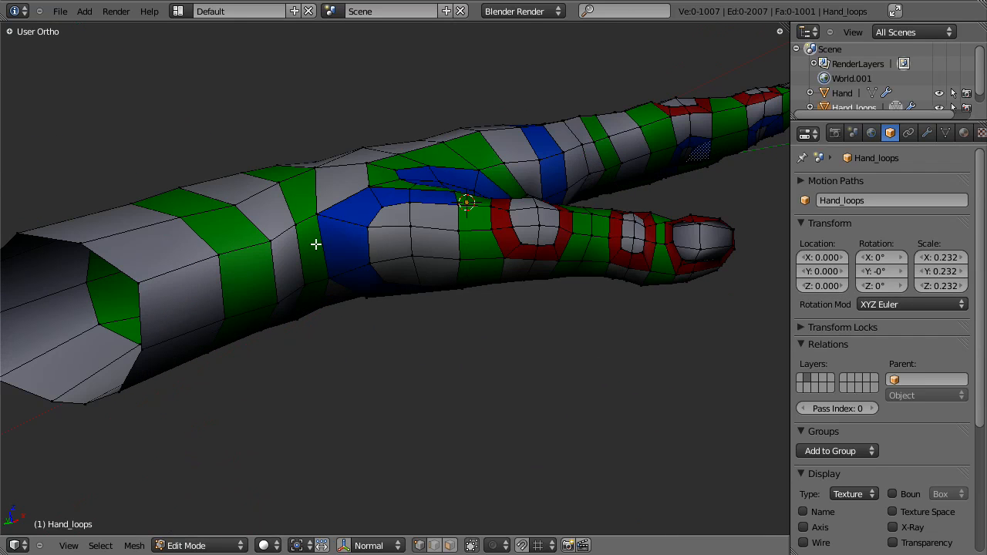
mouse_move(523, 289)
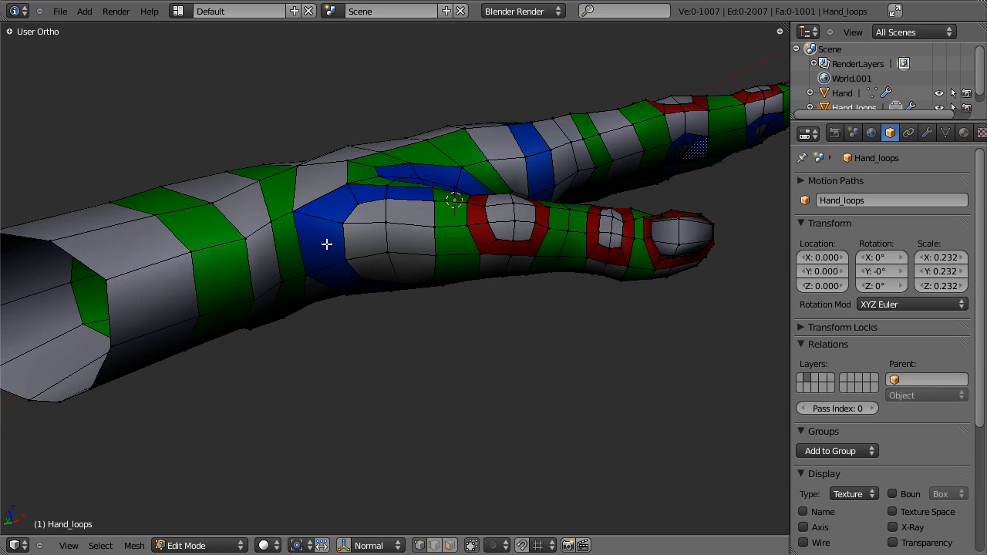
mouse_move(400, 196)
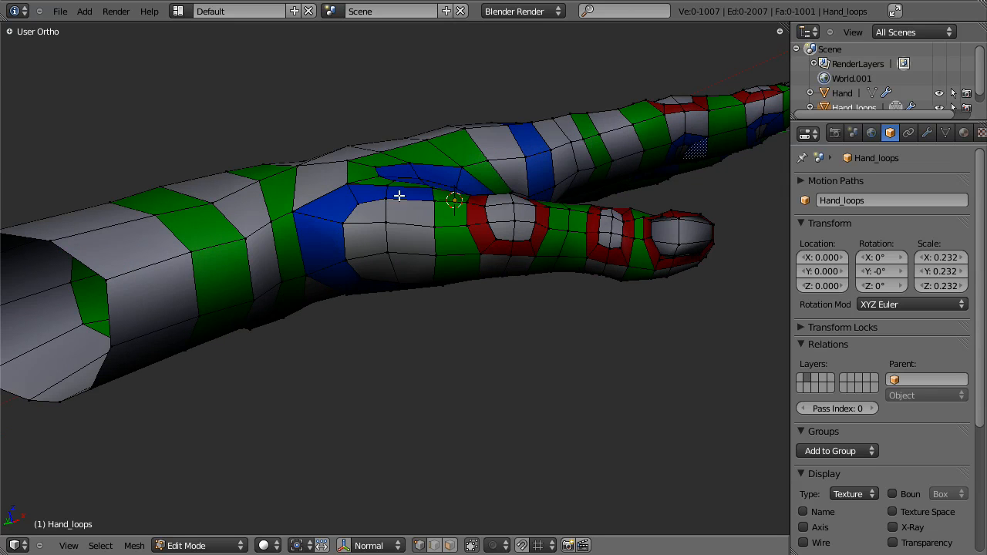
mouse_move(590, 284)
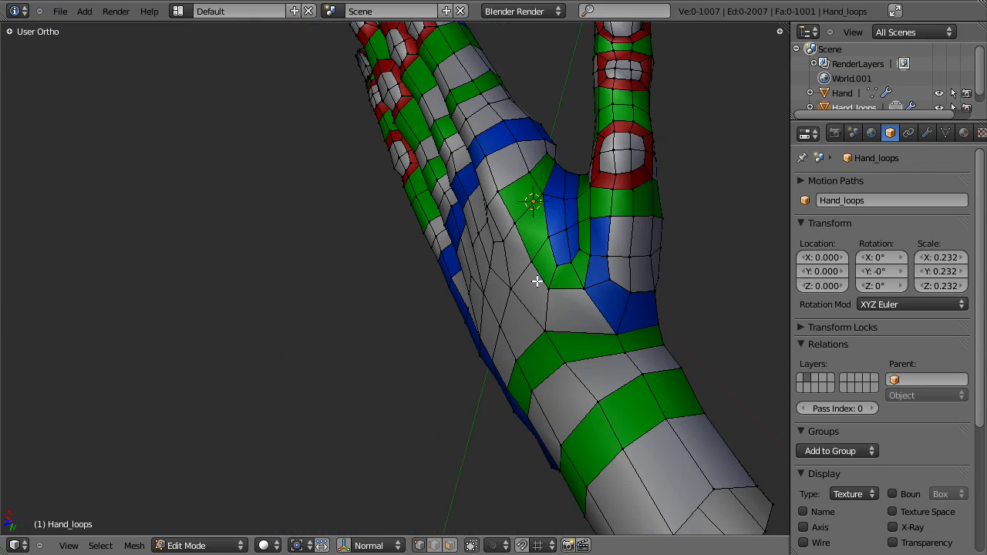
mouse_move(601, 260)
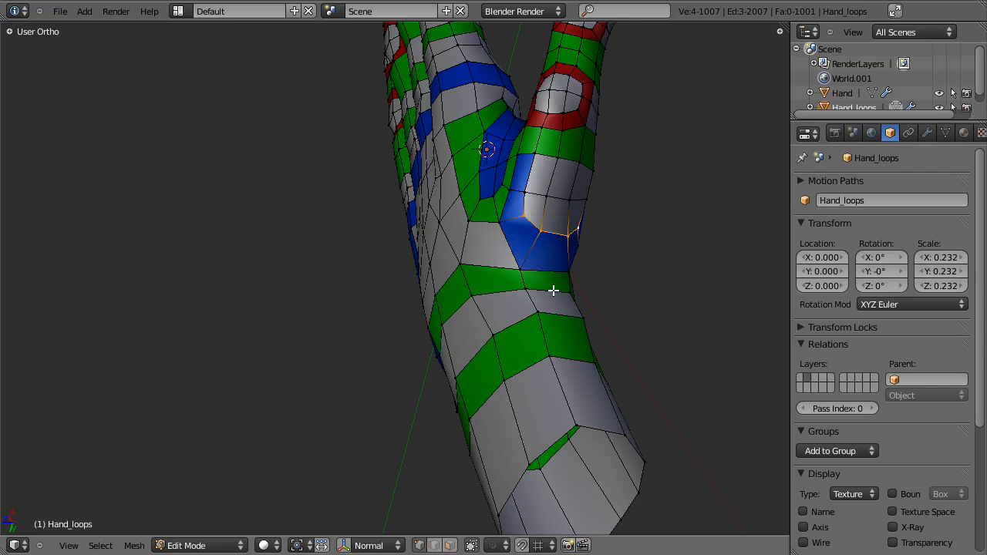
left_click_drag(553, 292, 535, 279)
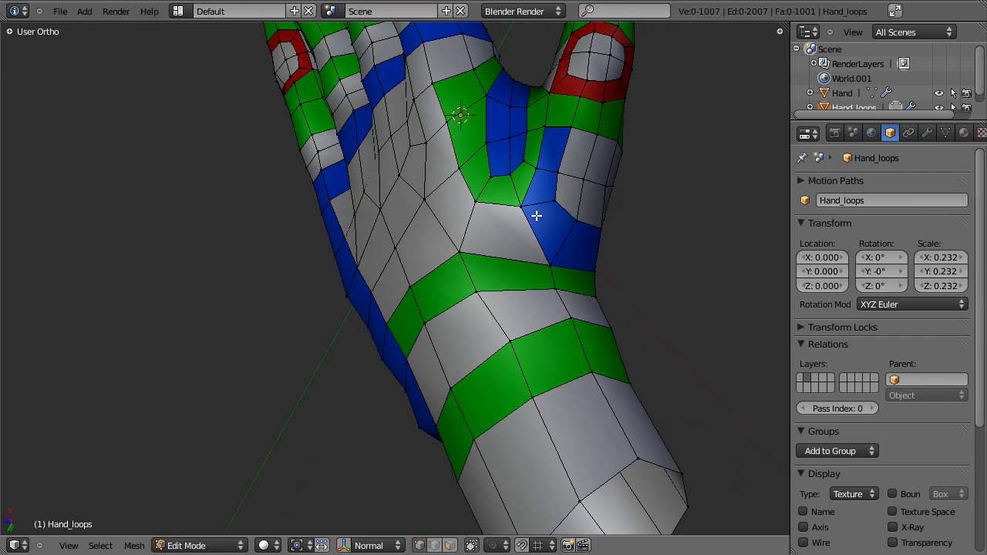
mouse_move(567, 252)
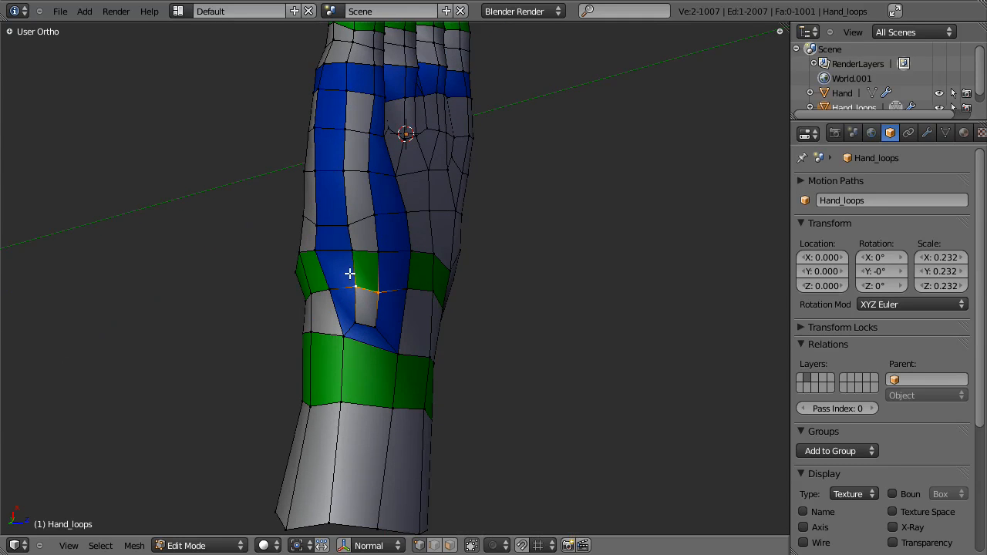
mouse_move(328, 282)
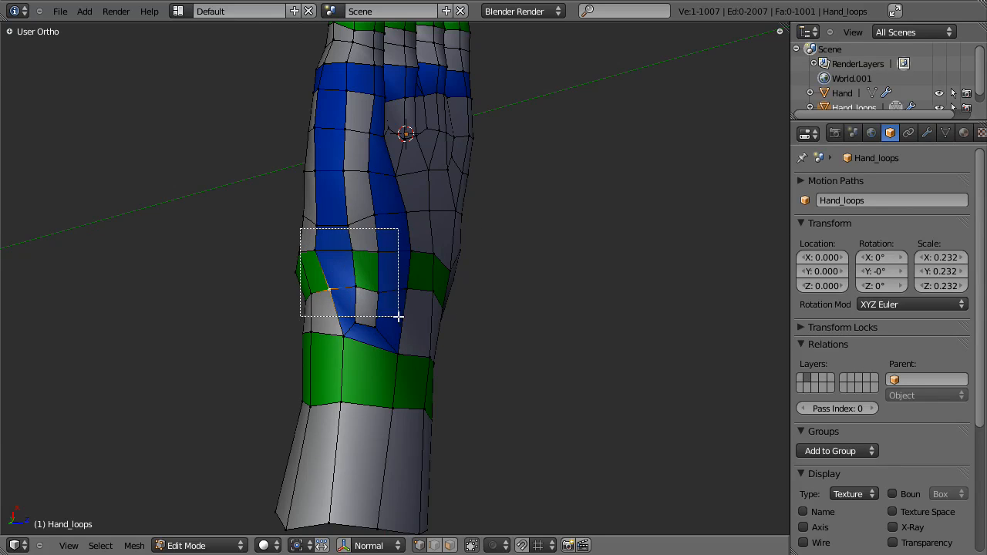
key("X")
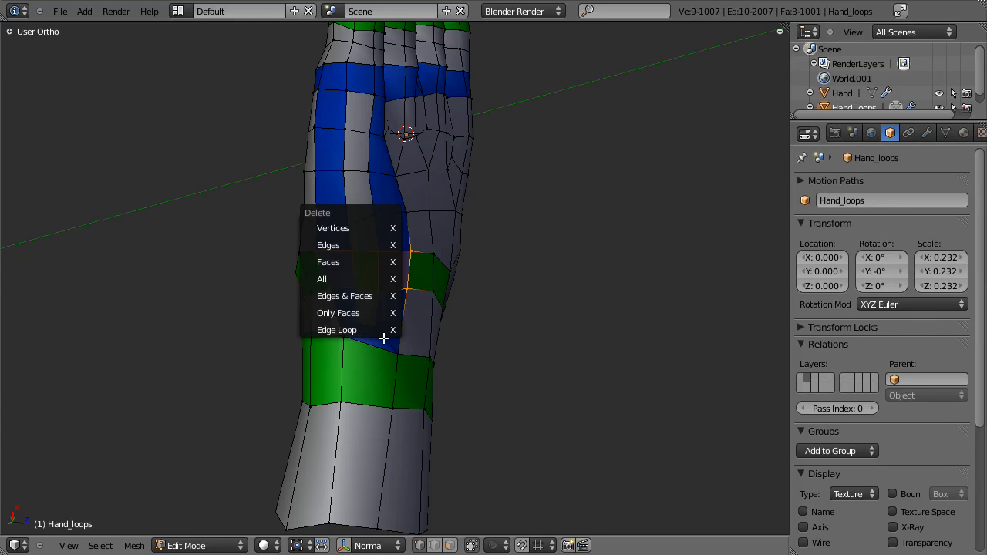
left_click(336, 329)
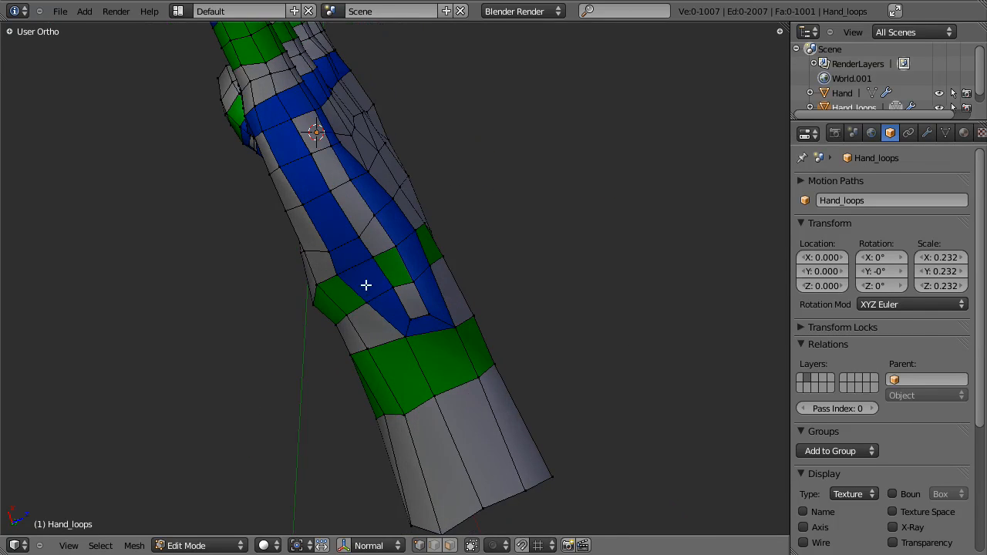
left_click_drag(366, 286, 514, 499)
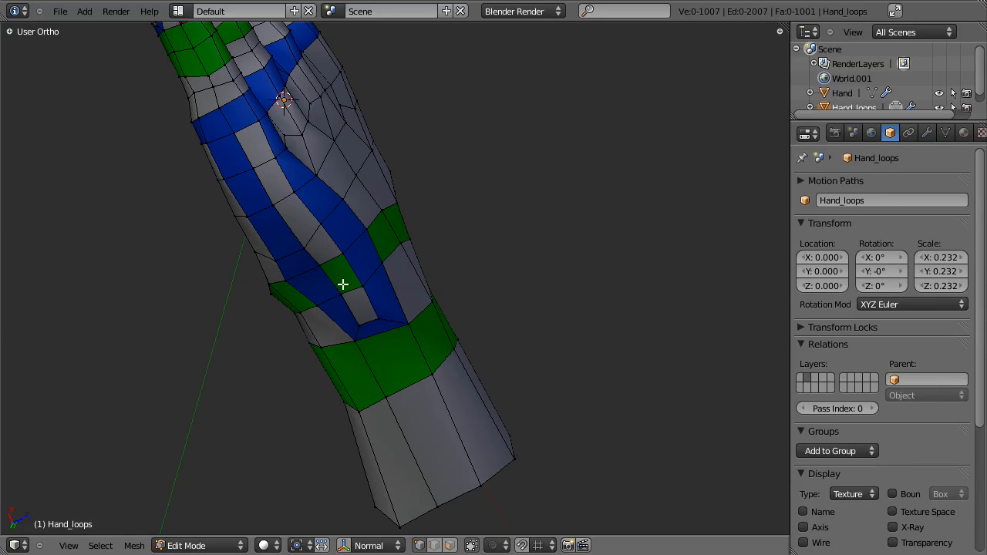
mouse_move(236, 117)
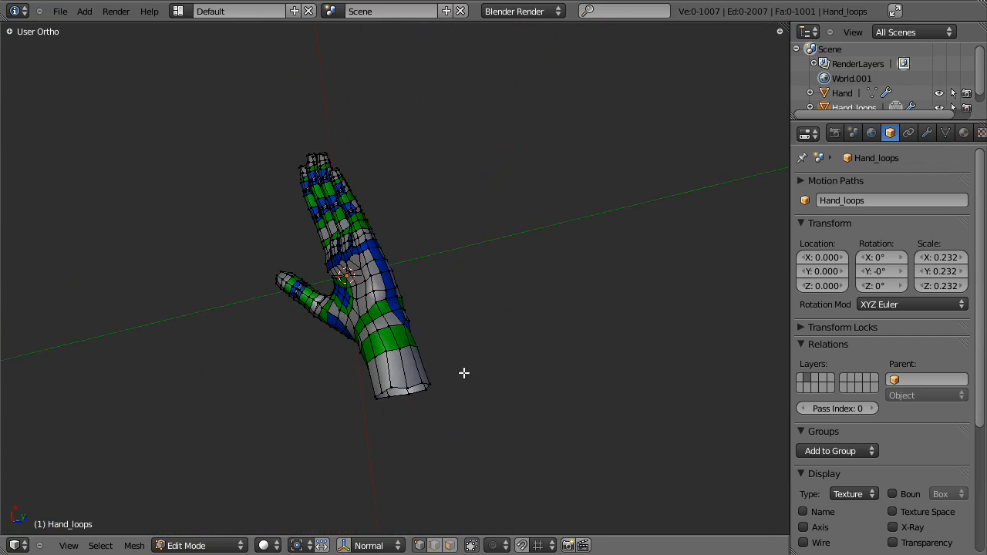
- Orbit Hand_loops to view the back of the hand upright, then edge-on from the side
left_click_drag(462, 374, 374, 324)
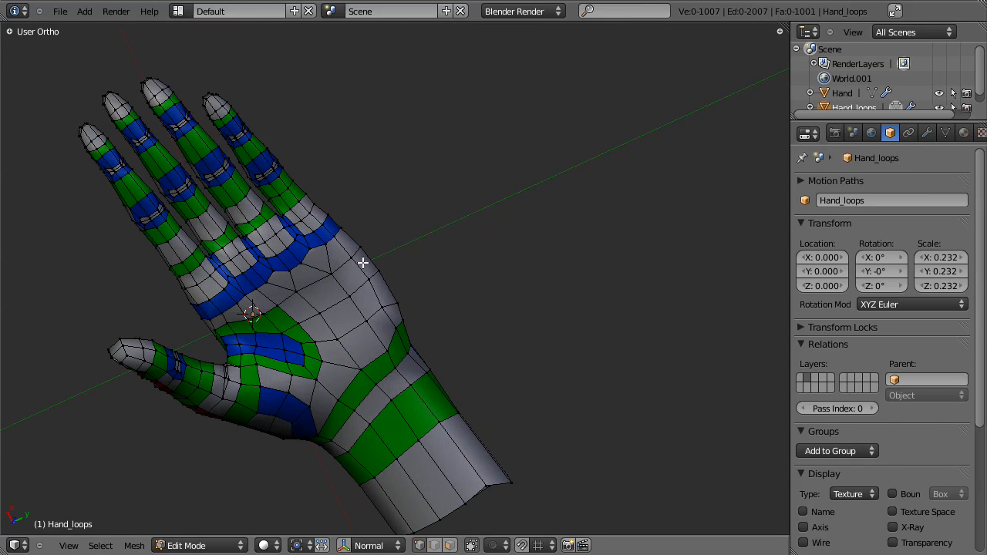
left_click_drag(362, 262, 255, 466)
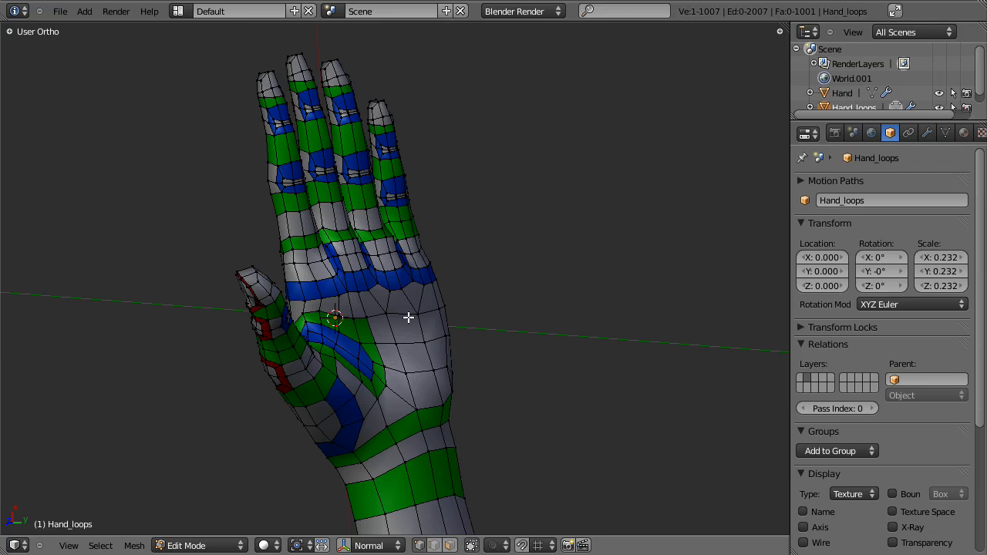
left_click_drag(408, 316, 343, 299)
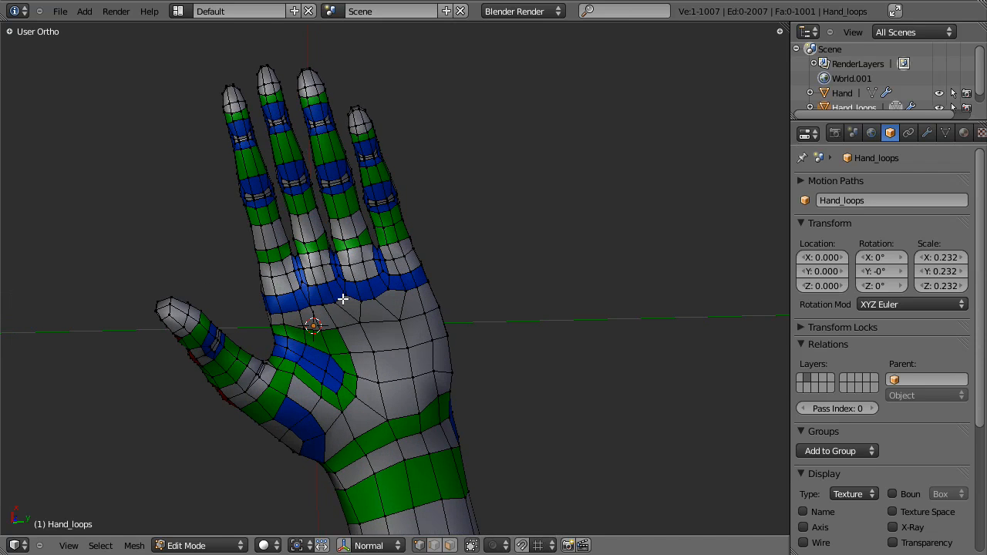
mouse_move(458, 224)
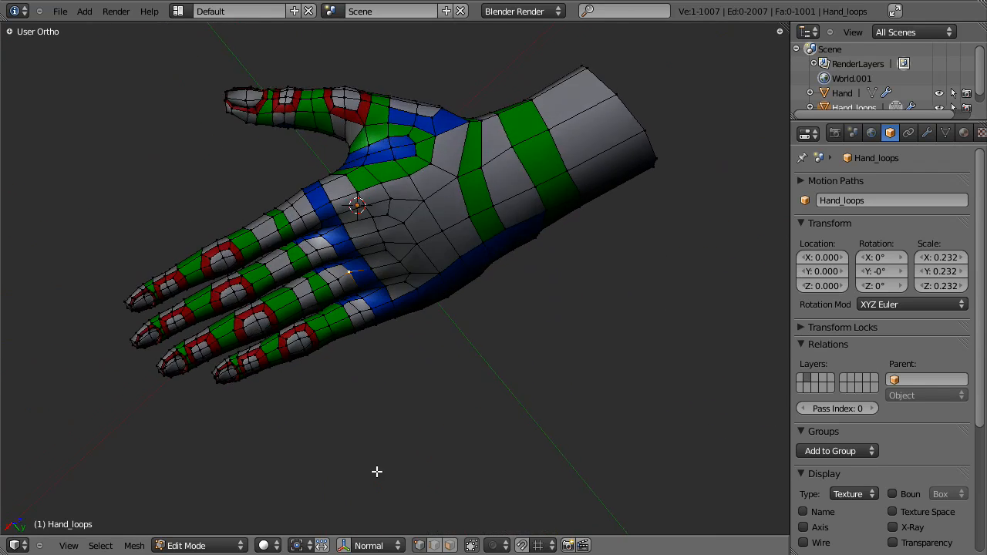
left_click_drag(386, 231, 370, 324)
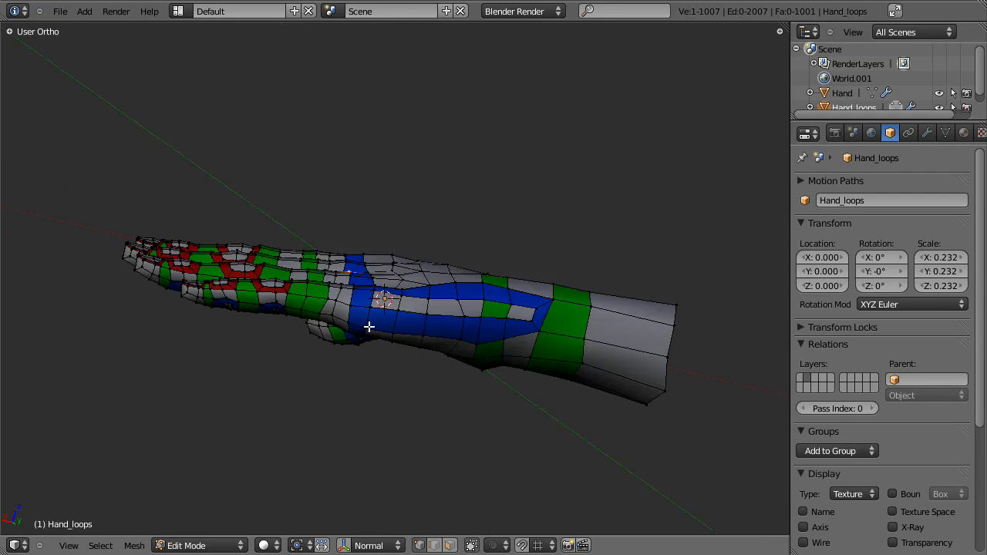
left_click_drag(368, 327, 442, 203)
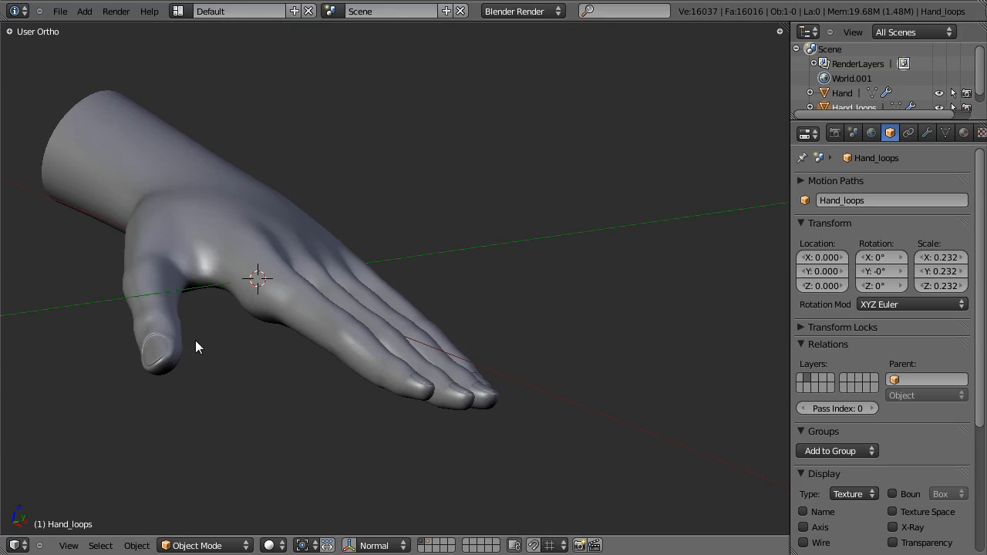
left_click_drag(197, 347, 431, 422)
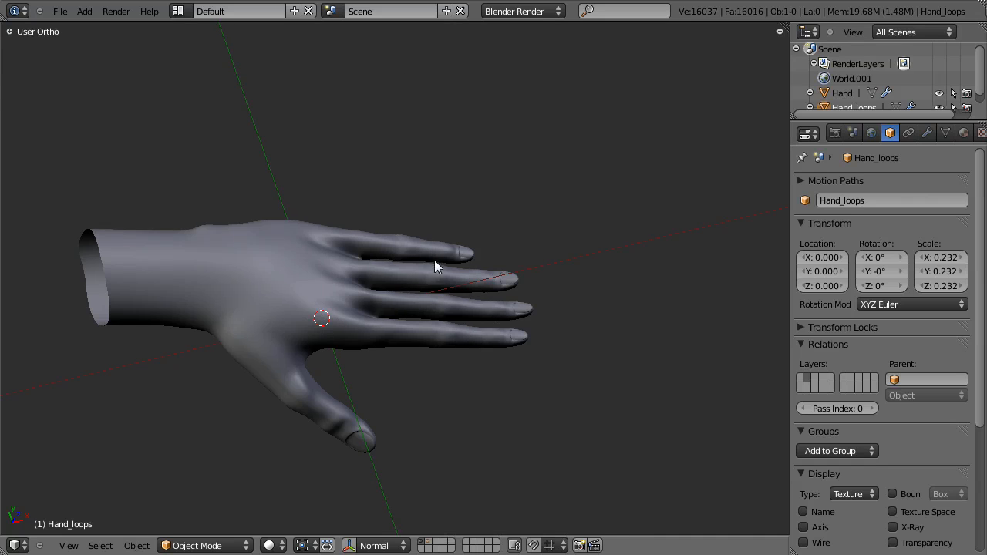
key("Tab")
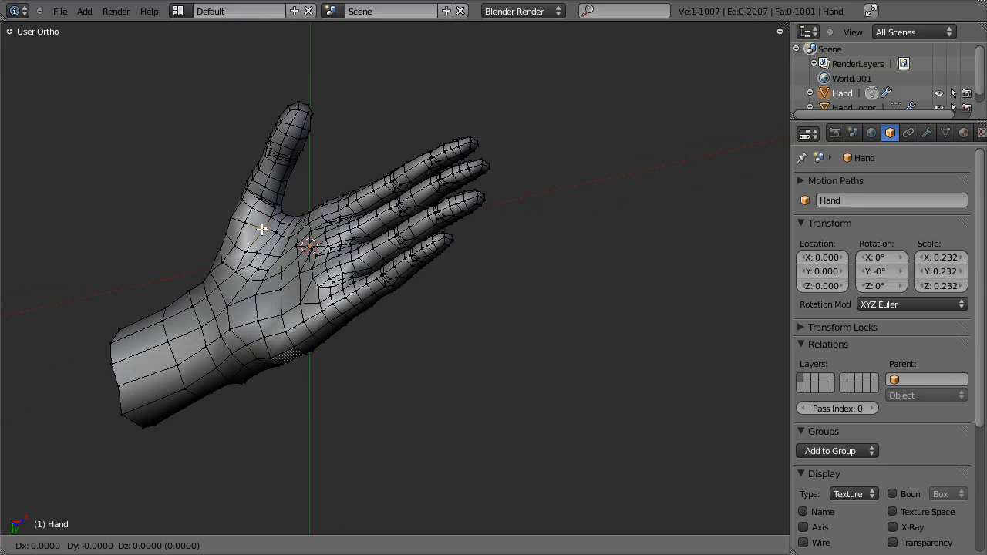
key("Tab")
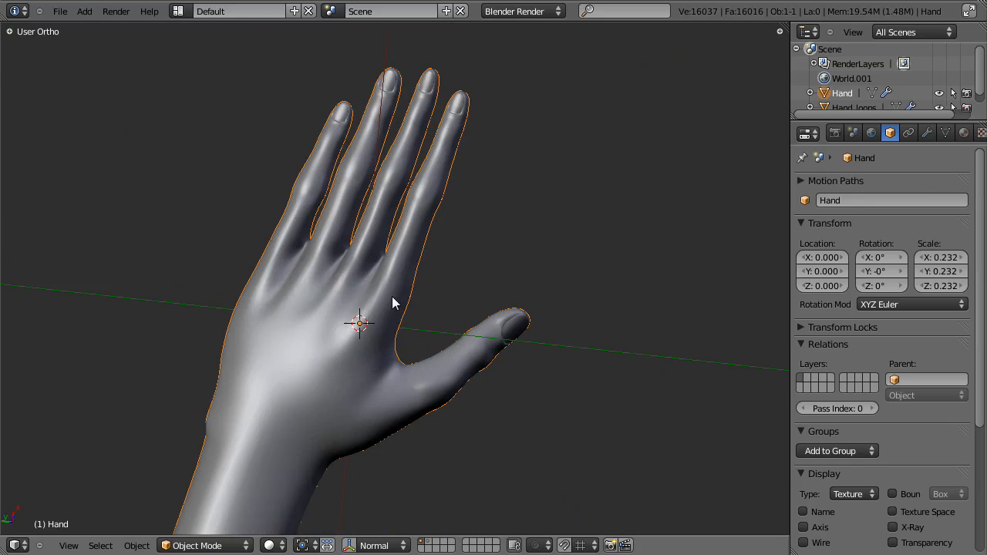
left_click_drag(393, 300, 399, 234)
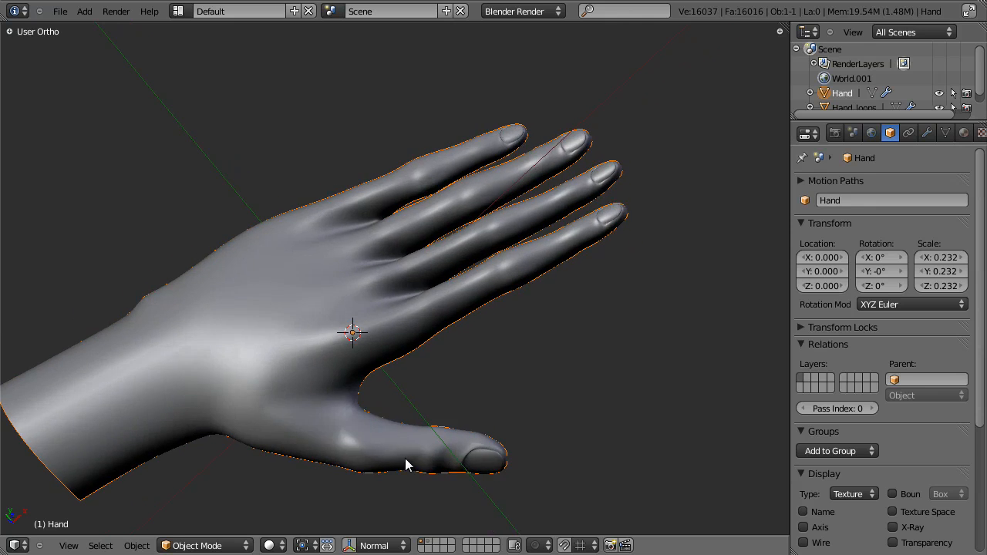
key("Tab")
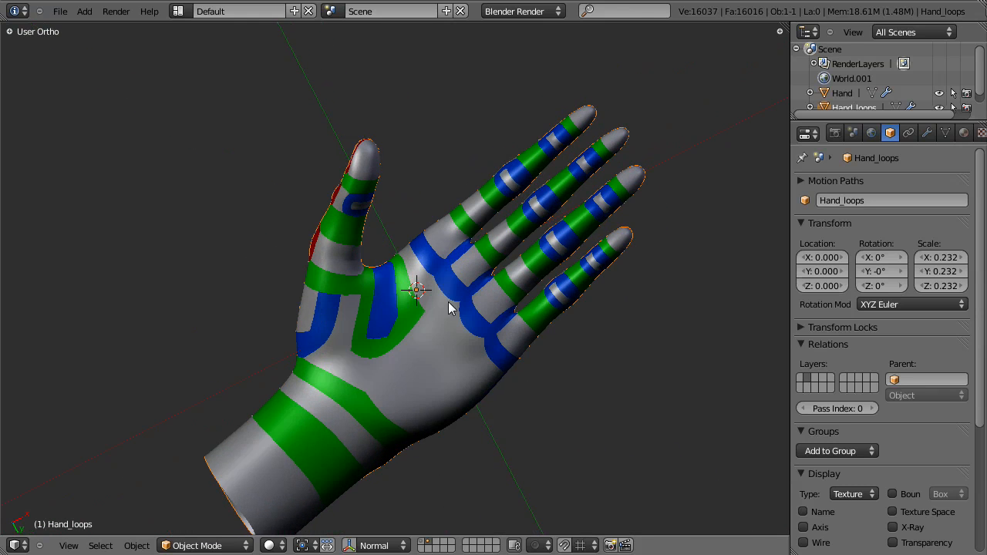
left_click_drag(451, 309, 427, 324)
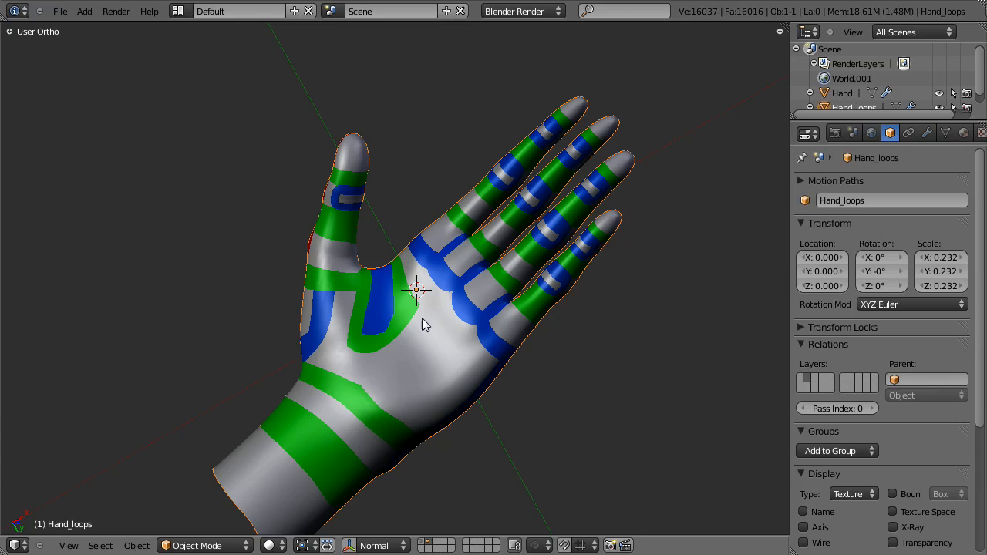
mouse_move(422, 230)
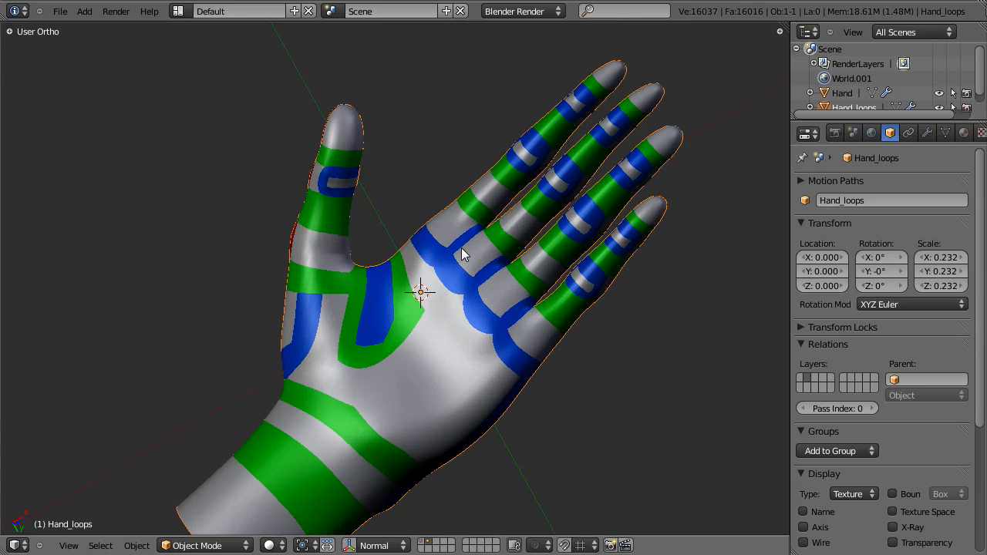
left_click_drag(463, 254, 474, 463)
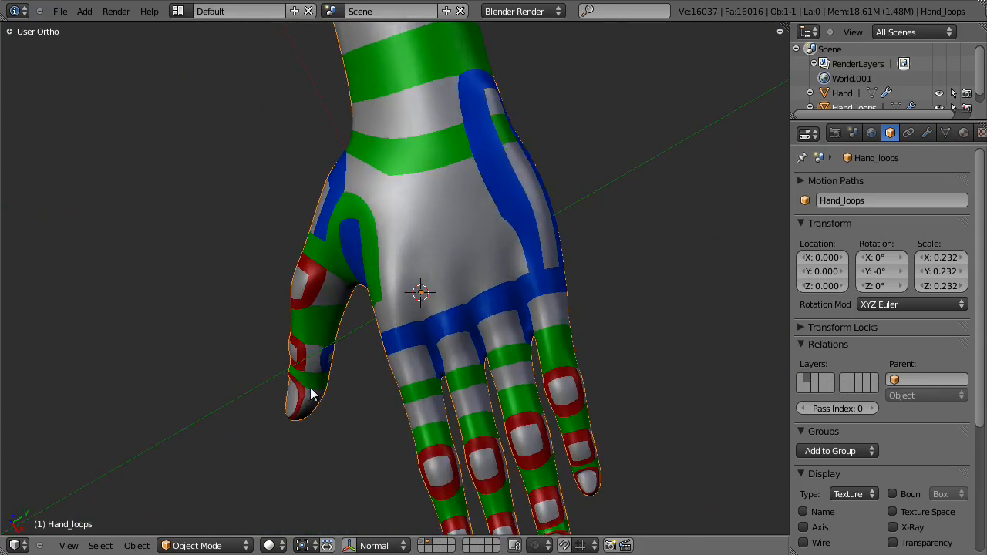
left_click_drag(313, 393, 420, 322)
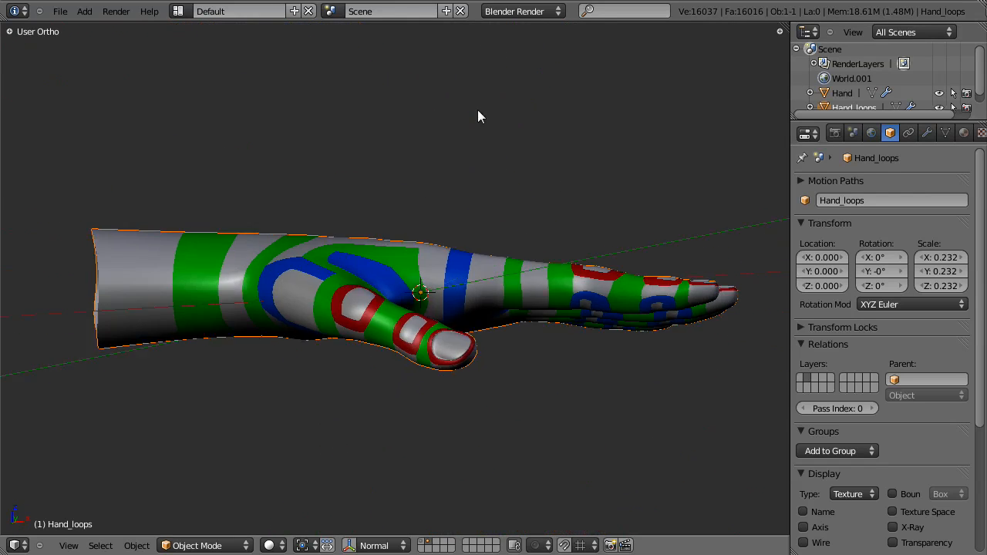
left_click_drag(478, 116, 478, 365)
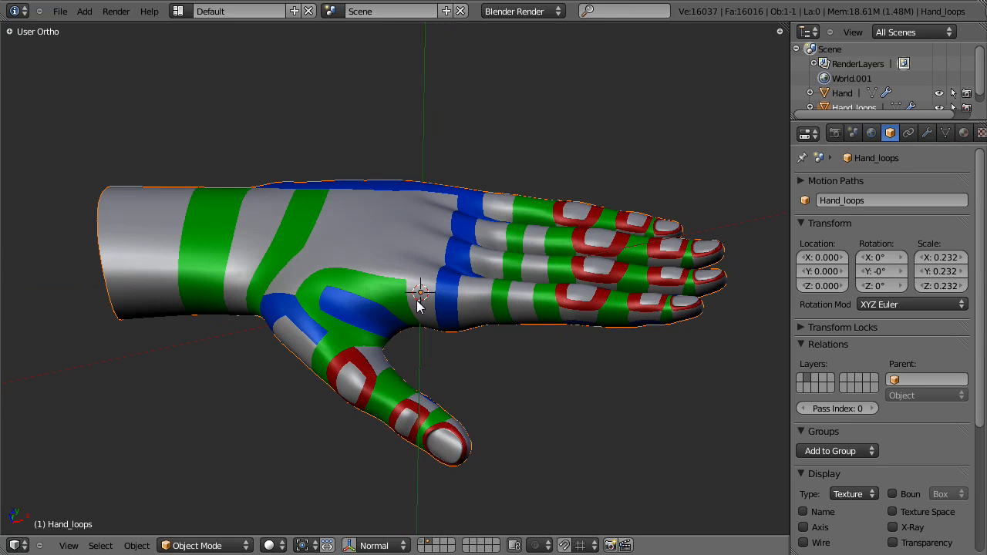
mouse_move(283, 242)
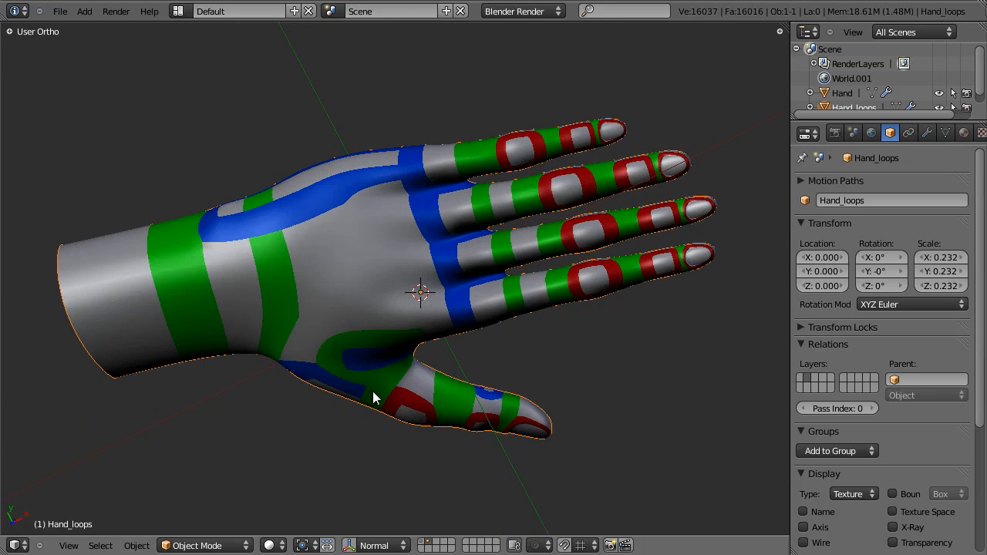
left_click_drag(374, 397, 463, 245)
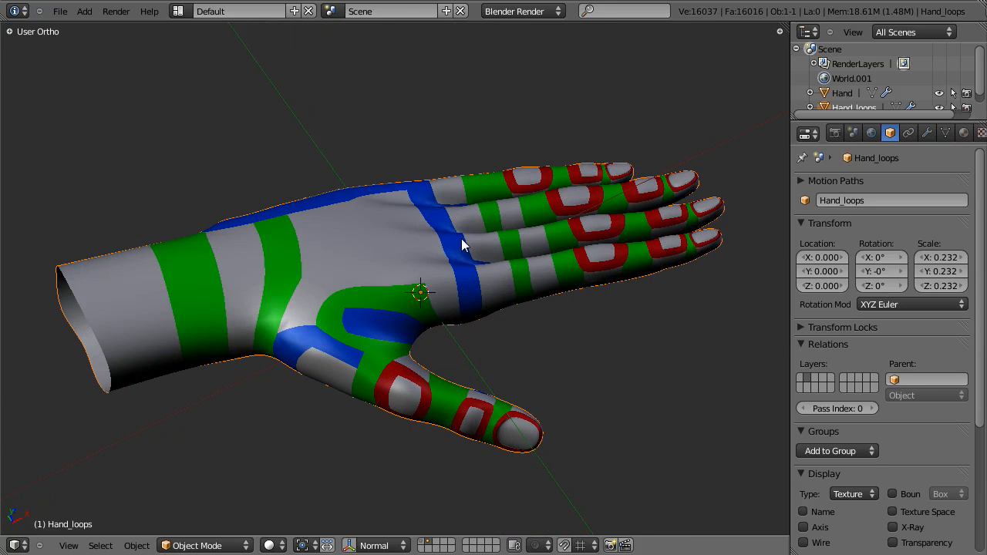
left_click_drag(463, 245, 409, 354)
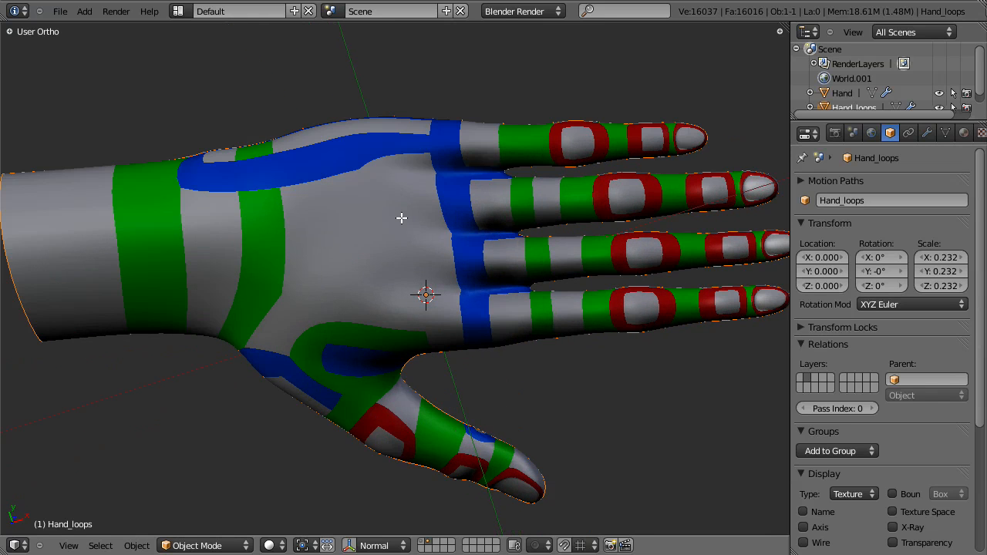
key("Tab")
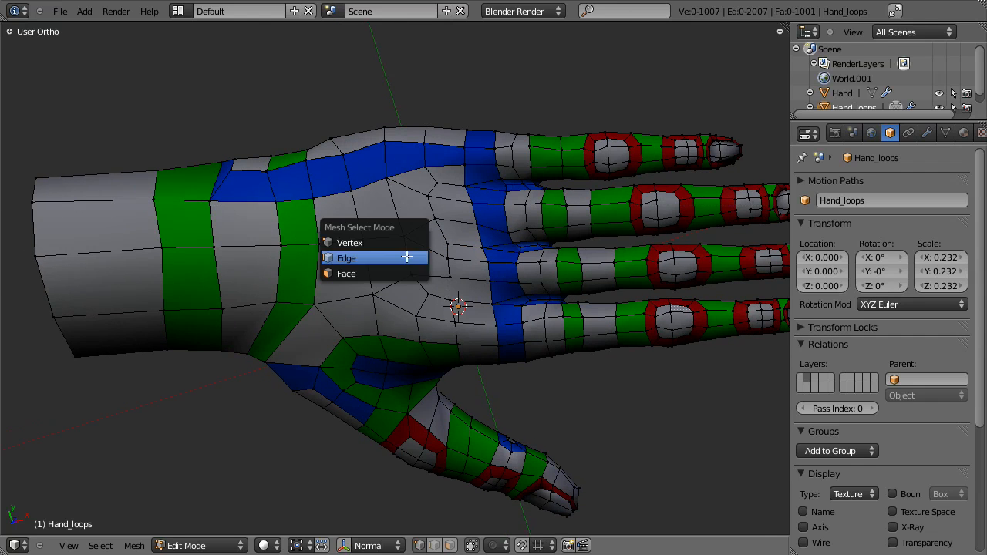
left_click(347, 273)
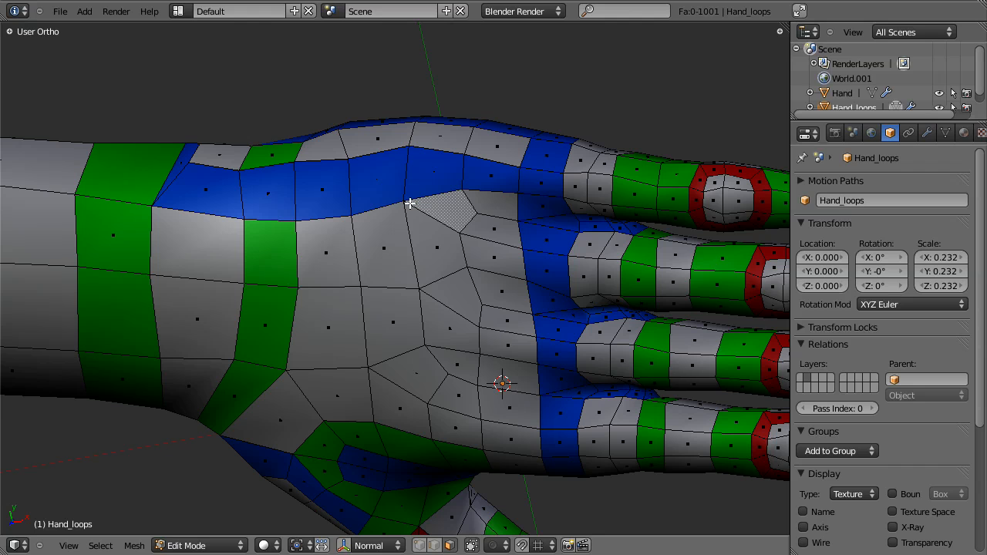
mouse_move(561, 311)
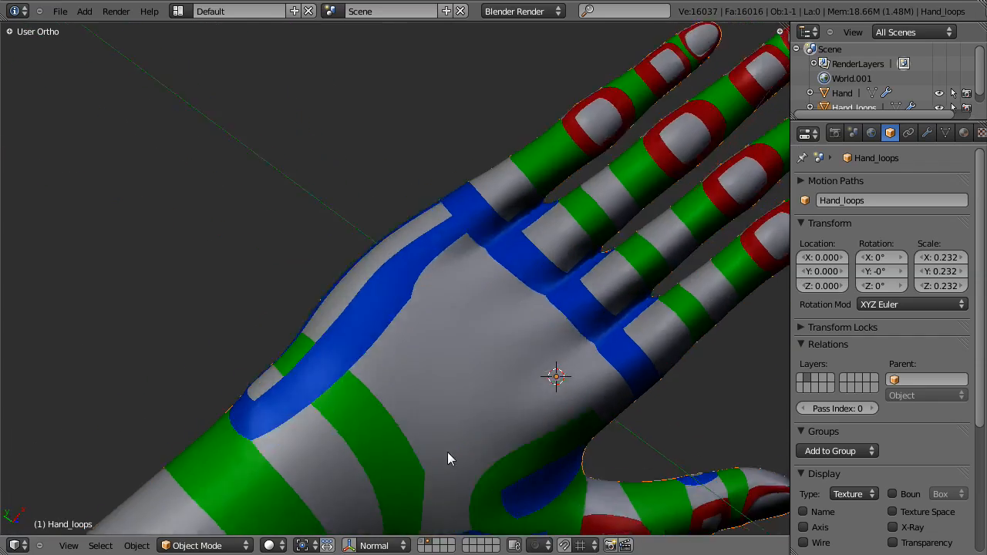
key("Tab")
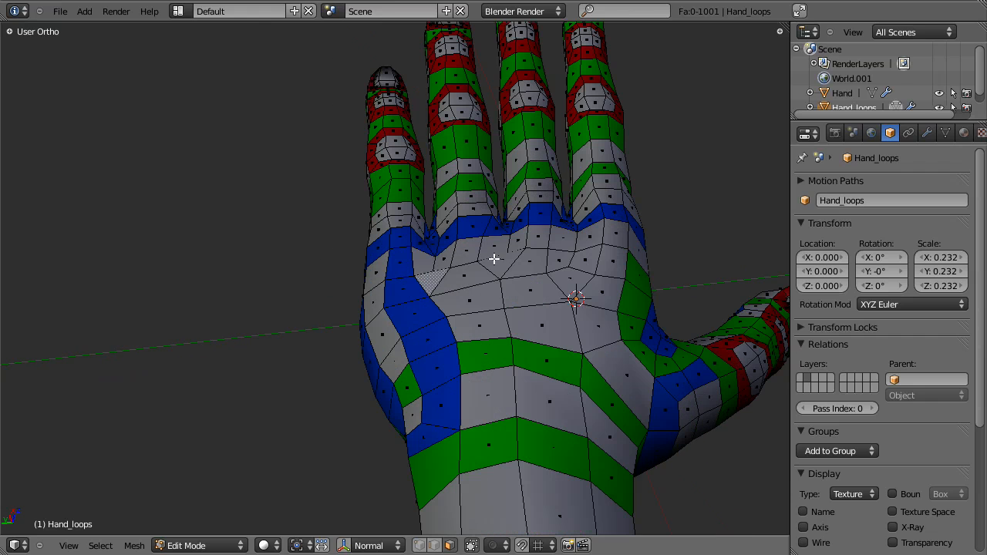
mouse_move(470, 264)
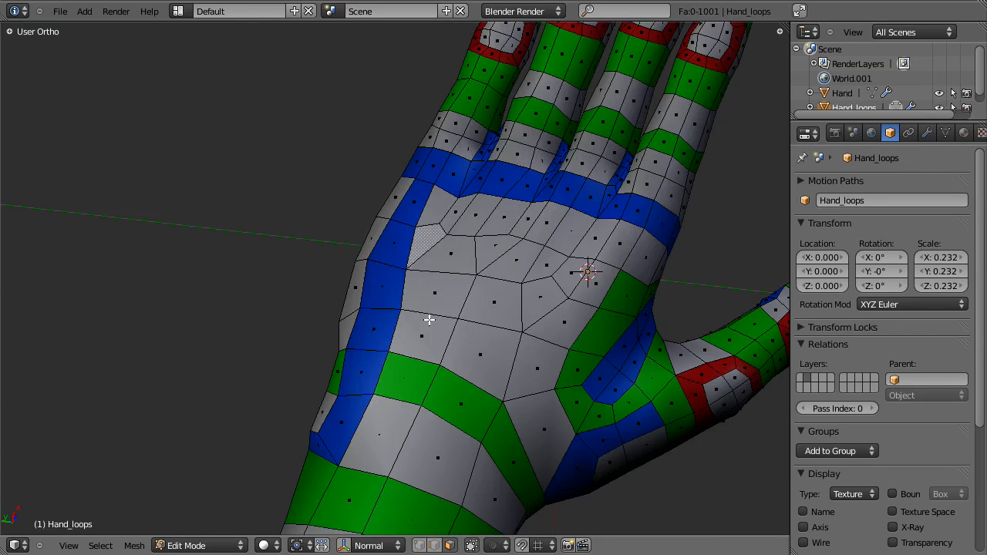
- Orbit between the back and side of the hand toward the thumb web
left_click_drag(429, 320, 573, 376)
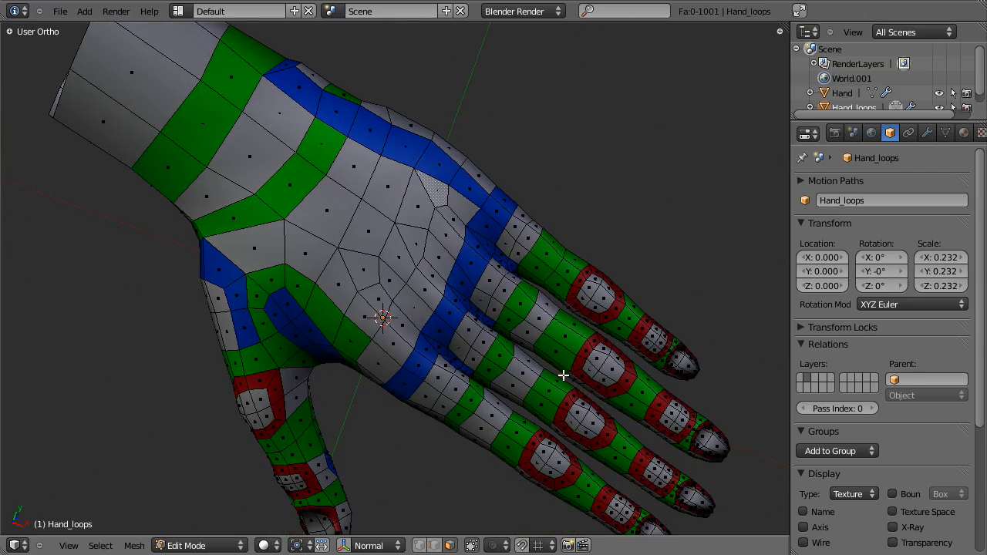
left_click_drag(563, 375, 444, 203)
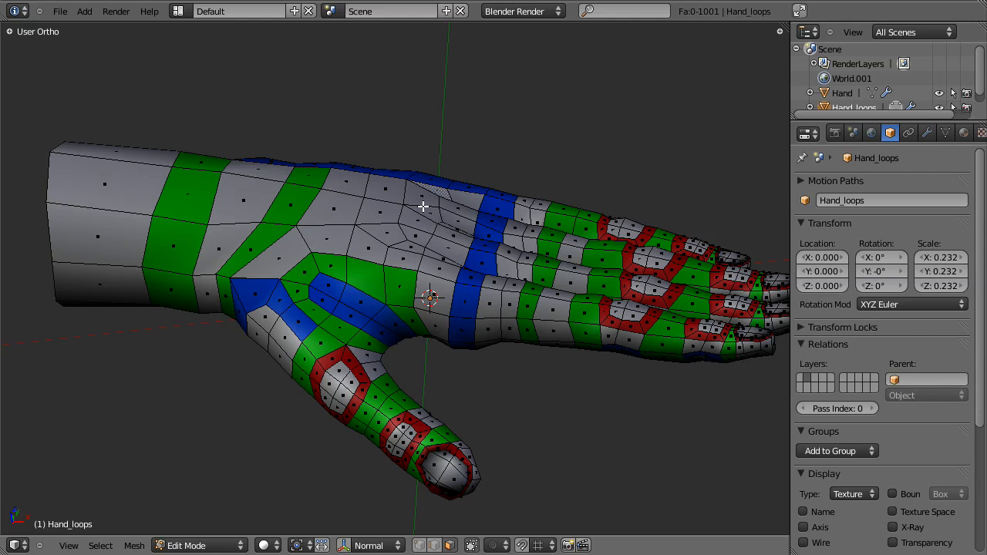
mouse_move(426, 226)
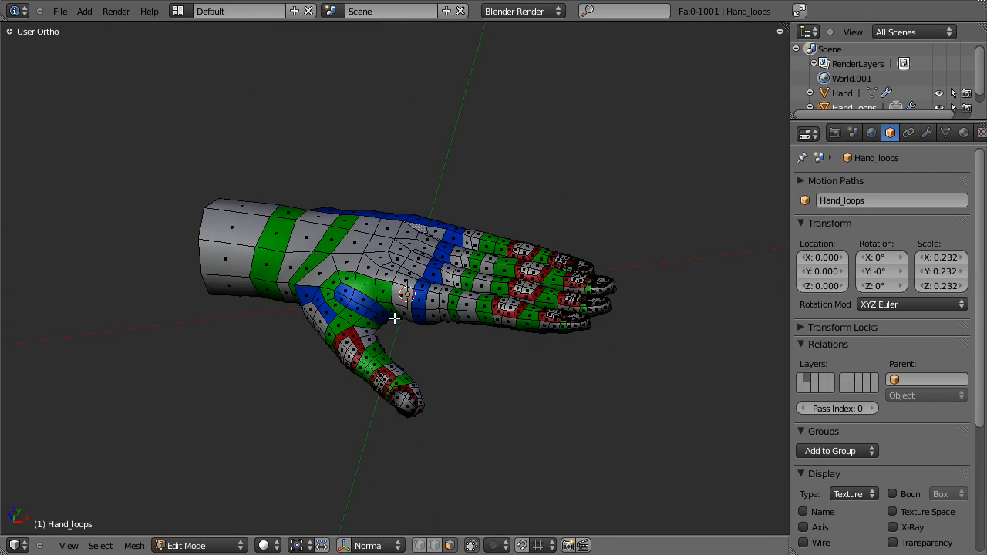
left_click_drag(394, 319, 389, 328)
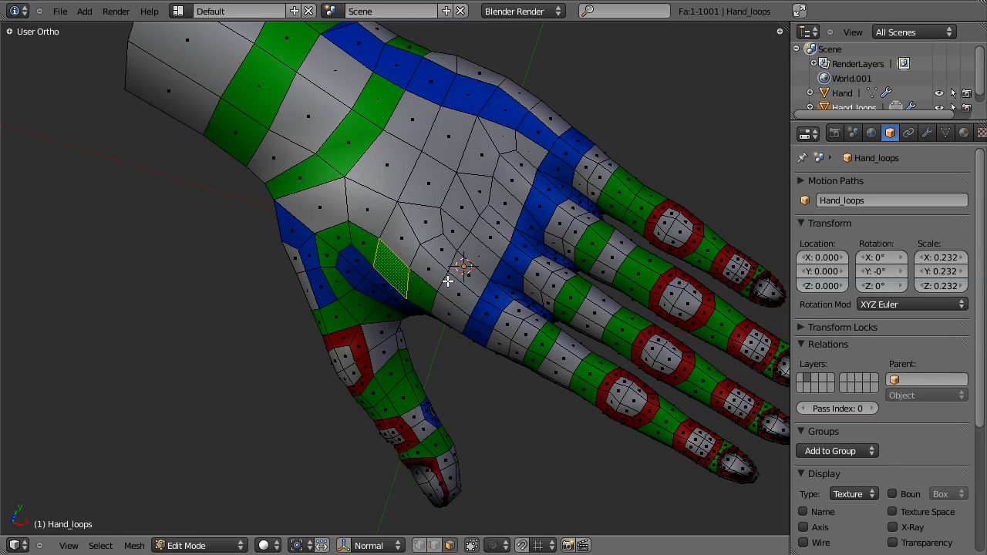
scroll("down", 3)
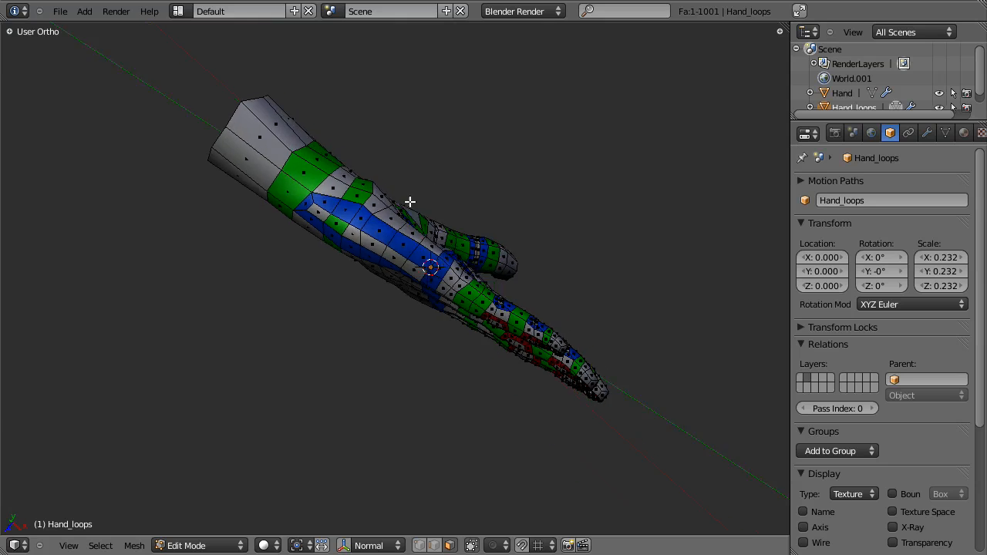
left_click_drag(408, 202, 360, 299)
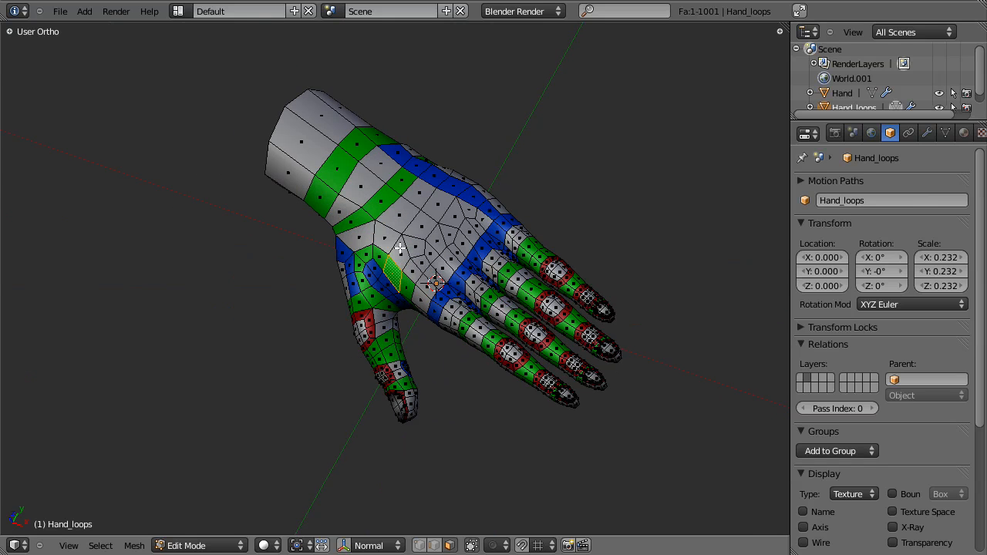
mouse_move(406, 182)
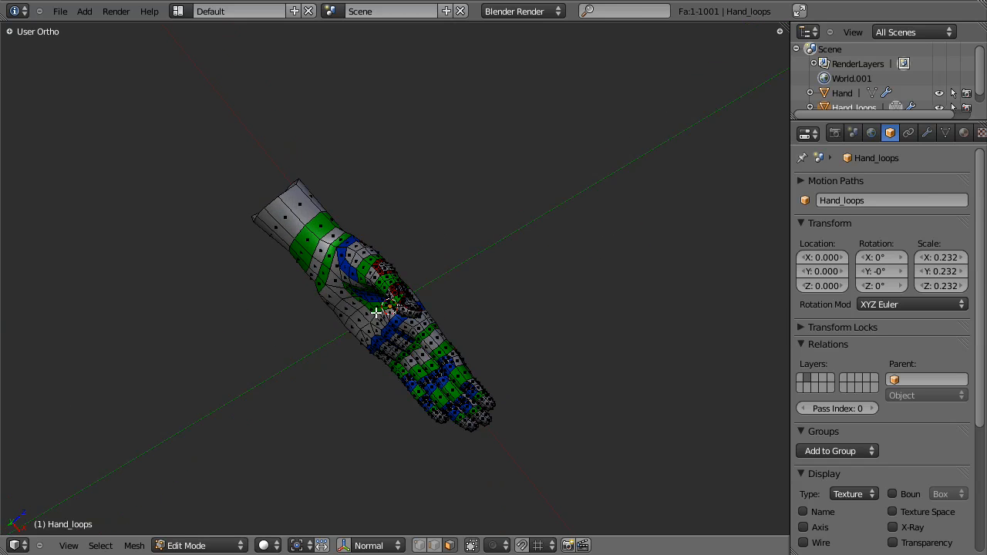
left_click_drag(378, 312, 423, 233)
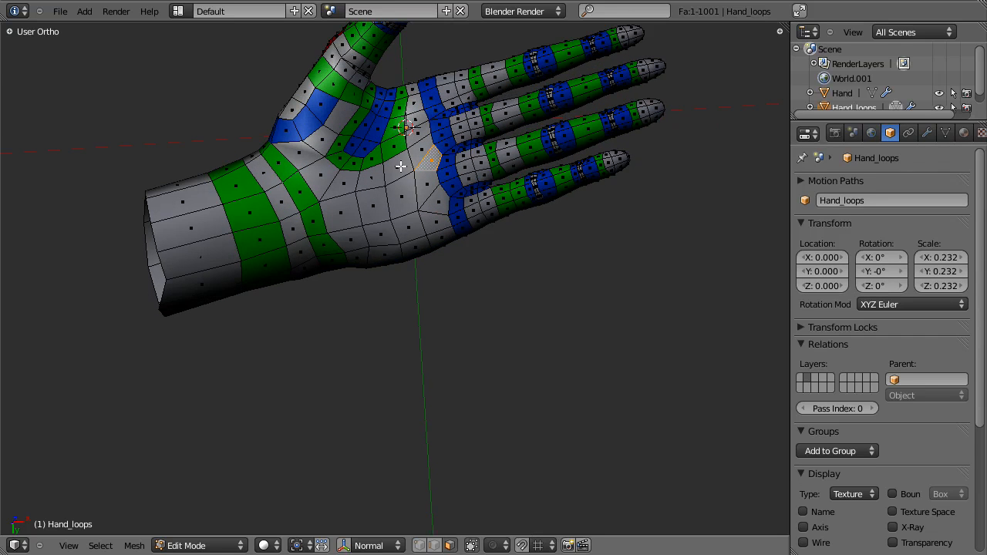
mouse_move(525, 165)
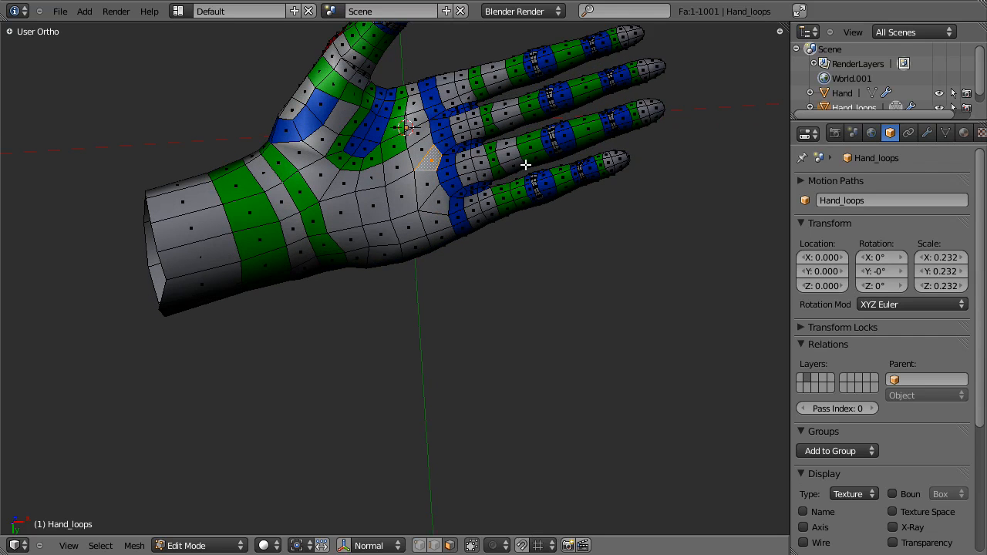
- Orbit from the palm to a close view of the back of the hand from below
left_click_drag(525, 165, 415, 454)
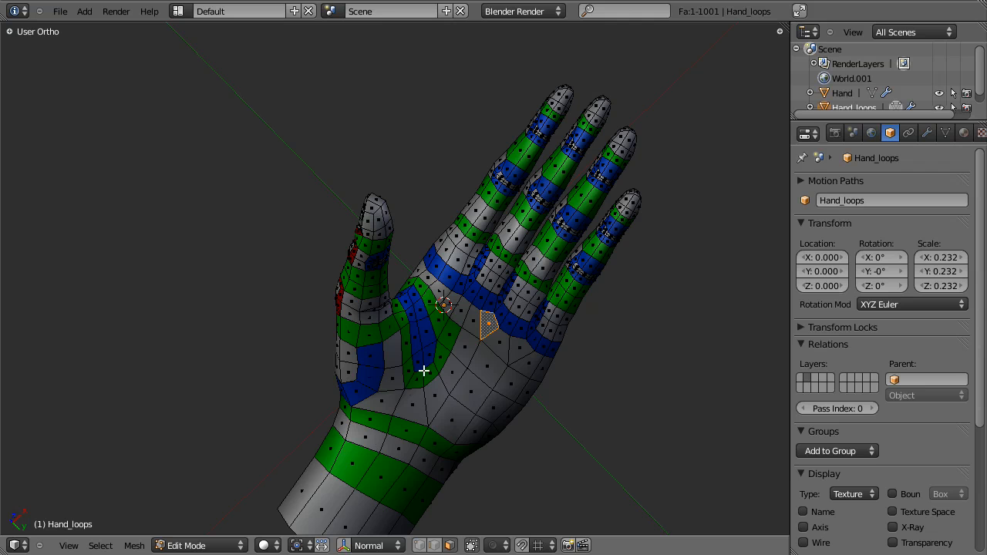
left_click_drag(424, 370, 517, 347)
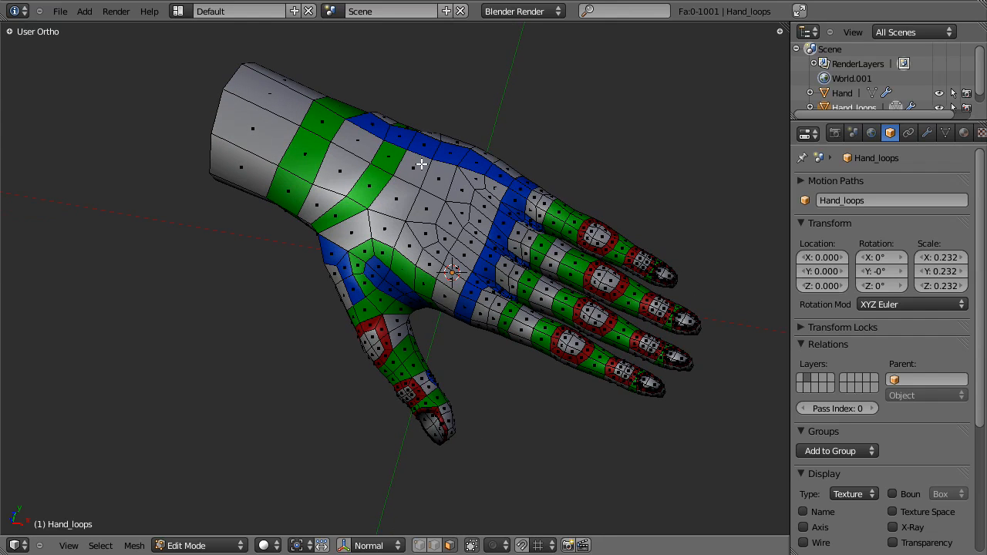
left_click_drag(422, 164, 426, 271)
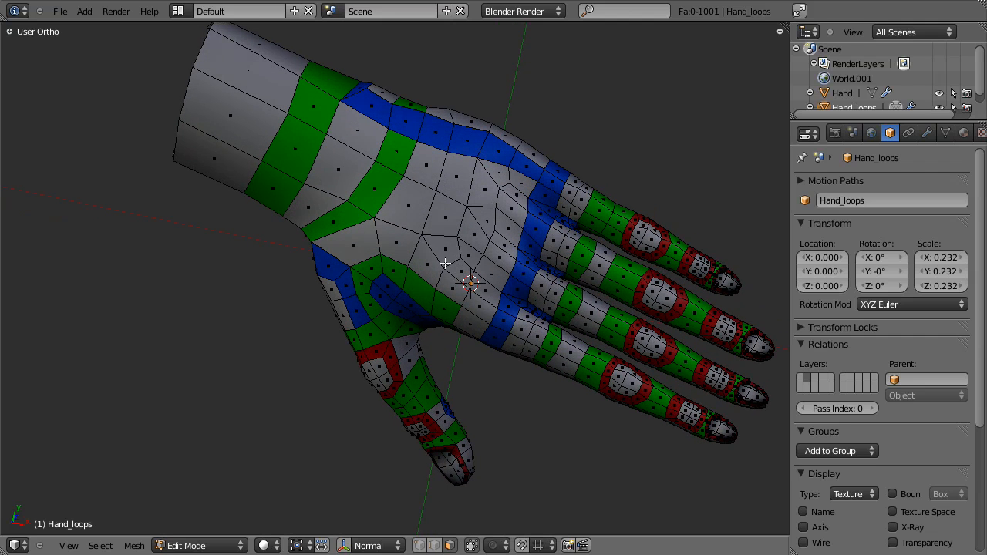
mouse_move(442, 257)
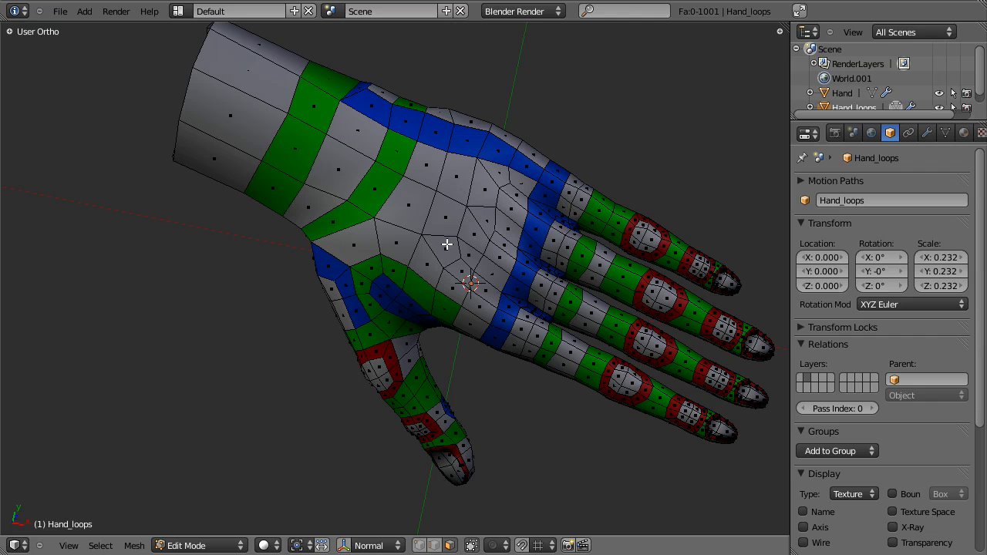
mouse_move(514, 287)
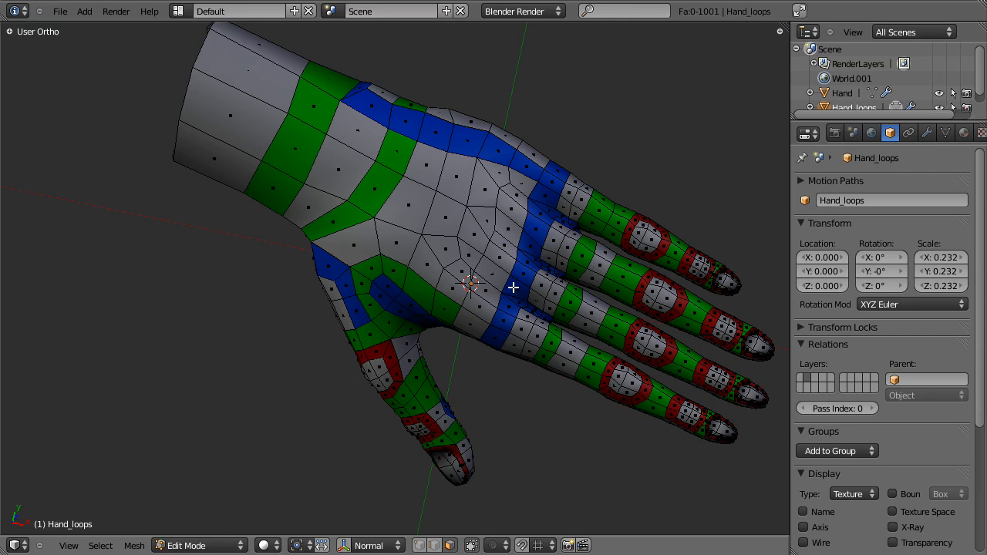
left_click_drag(512, 288, 406, 258)
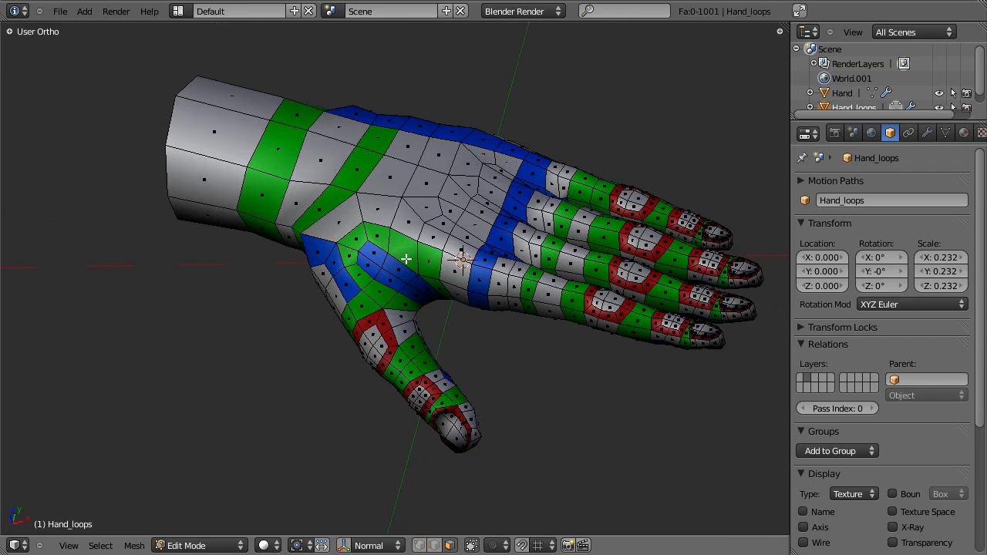